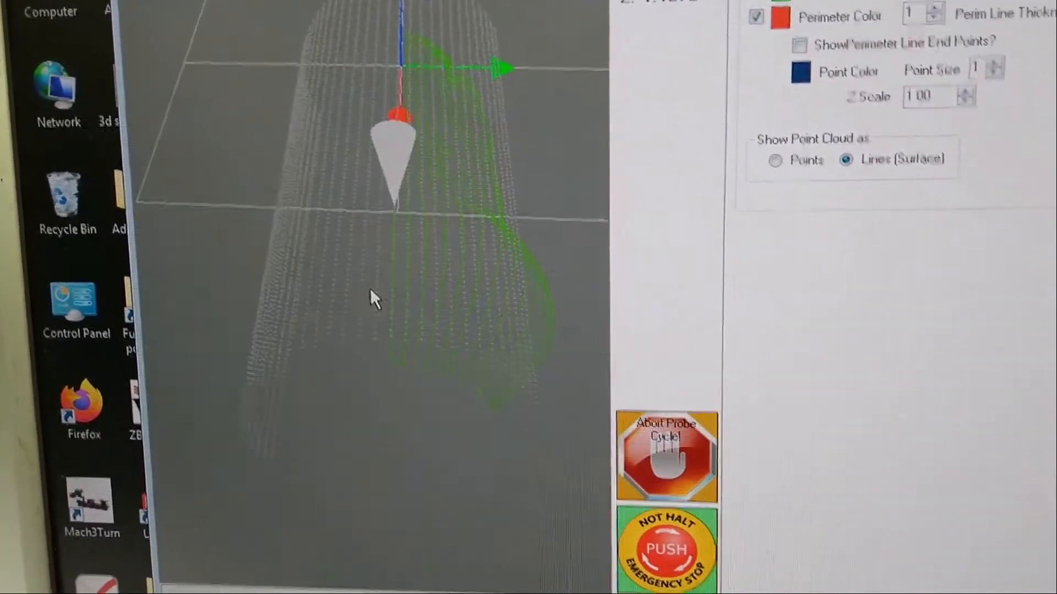
Step: Orbit the probed point cloud and switch to a top view fitted to extents
{"action": "left_click_drag", "start_coordinate": [374, 300], "coordinate": [472, 280]}
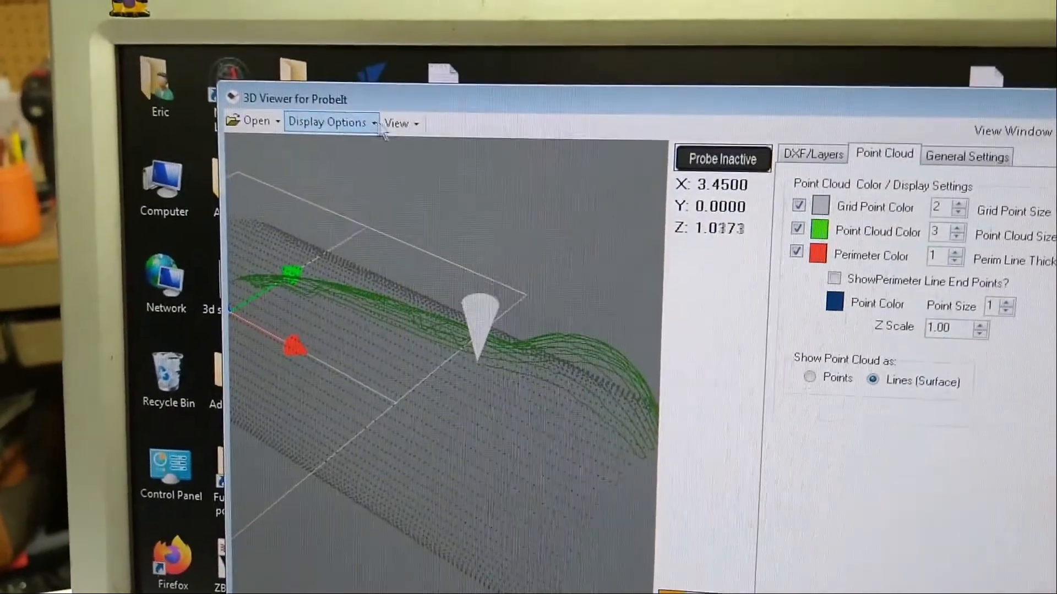
{"action": "left_click", "coordinate": [398, 122]}
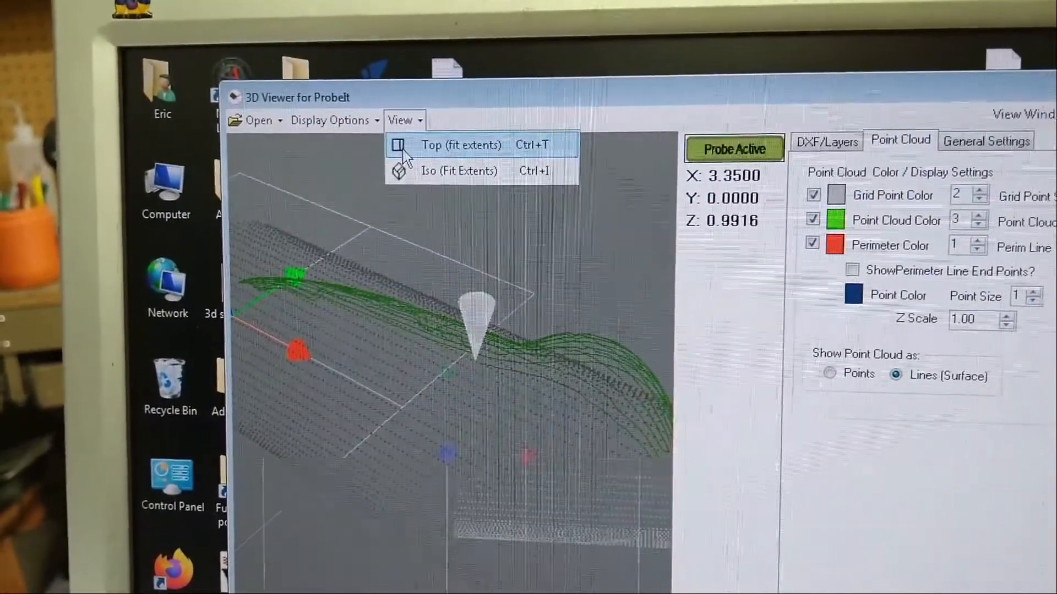
{"action": "left_click", "coordinate": [461, 144]}
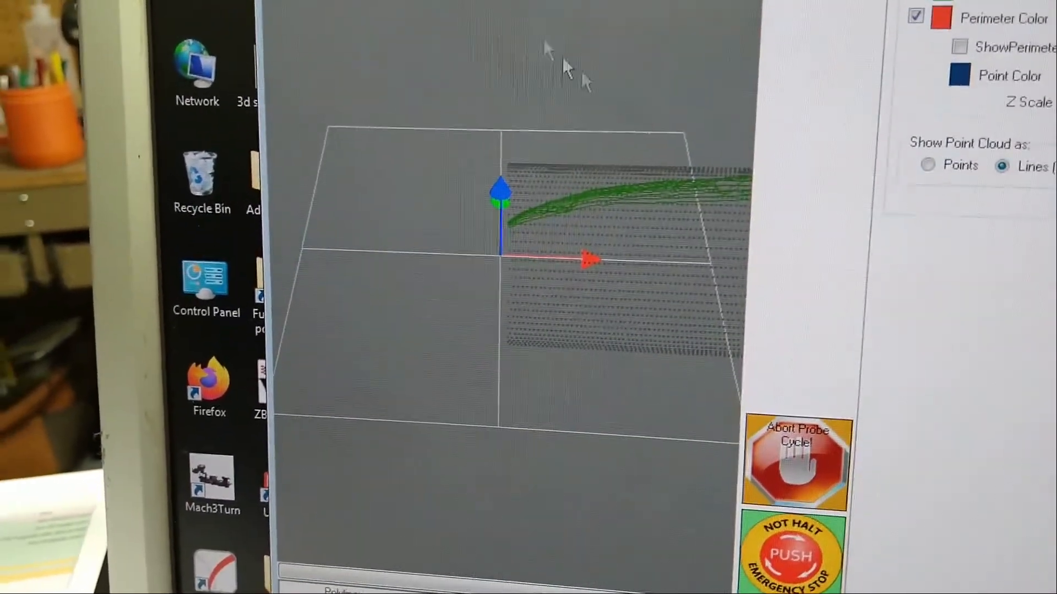
{"action": "left_click_drag", "start_coordinate": [566, 73], "coordinate": [502, 189]}
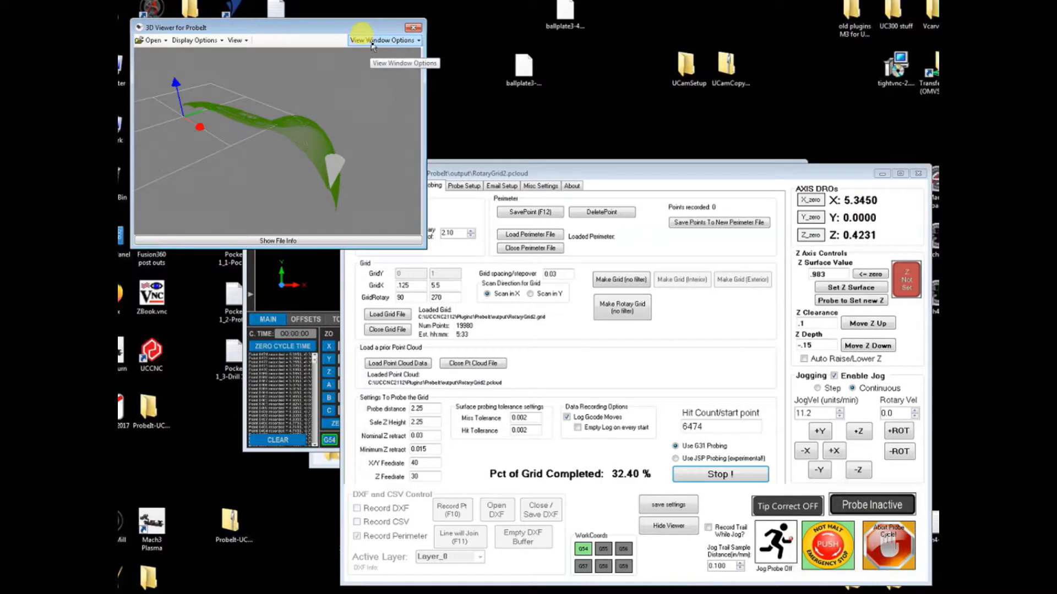
{"action": "left_click", "coordinate": [384, 41]}
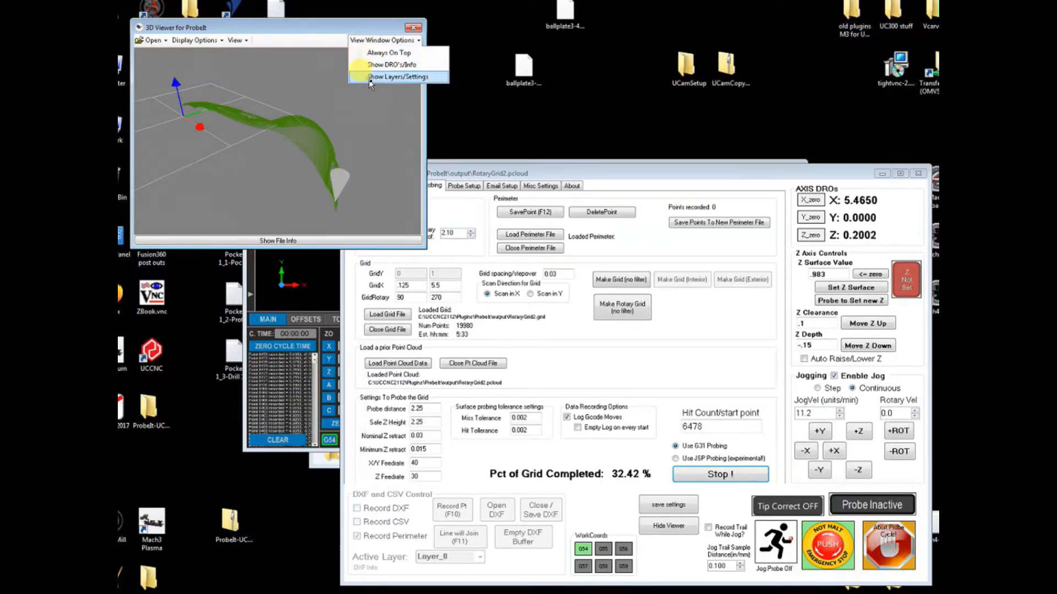
{"action": "left_click", "coordinate": [397, 76]}
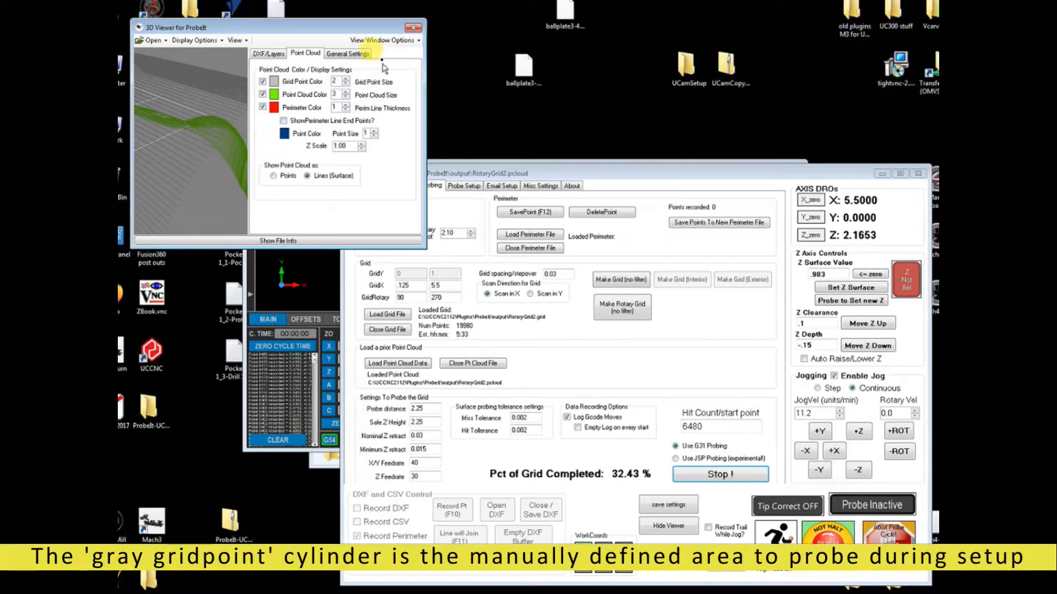
{"action": "left_click", "coordinate": [385, 39]}
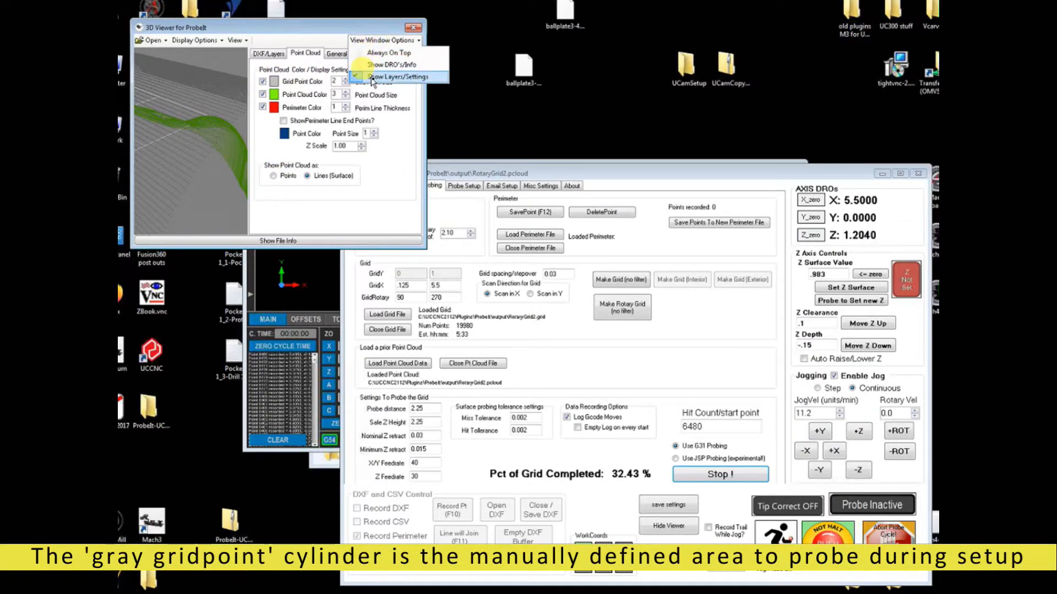
{"action": "left_click", "coordinate": [396, 76]}
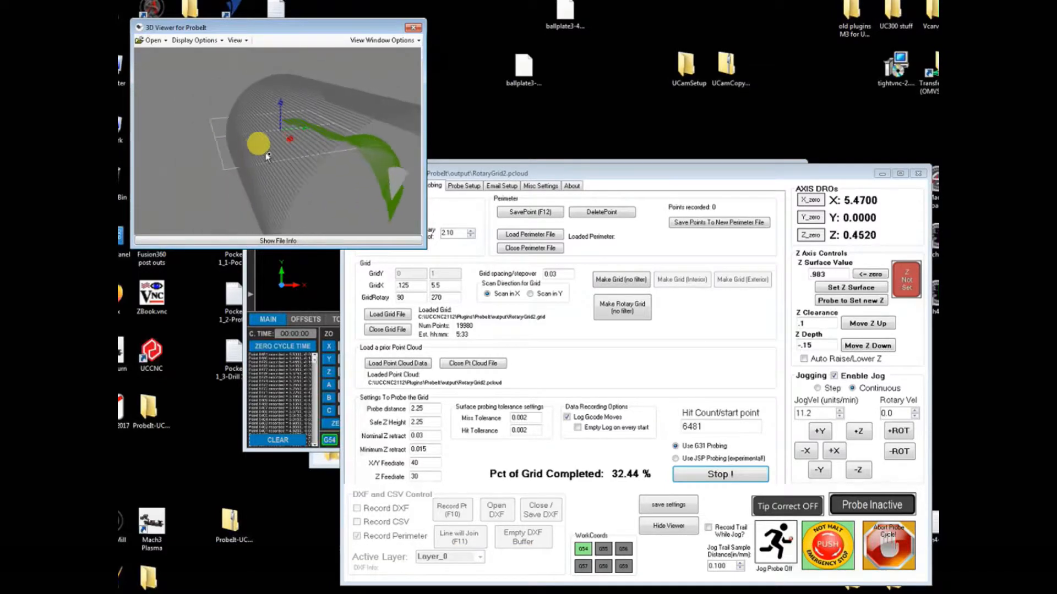
Step: Orbit the probed surface, bring up the Point Cloud settings and toggle the gray grid point colour
{"action": "left_click", "coordinate": [872, 504]}
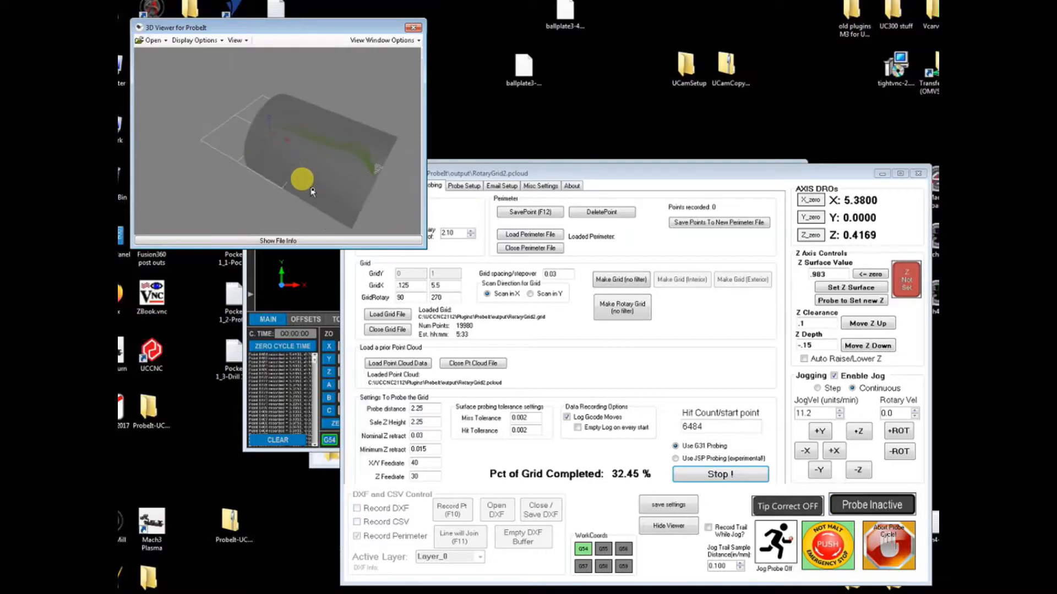
{"action": "left_click_drag", "start_coordinate": [302, 179], "coordinate": [239, 135]}
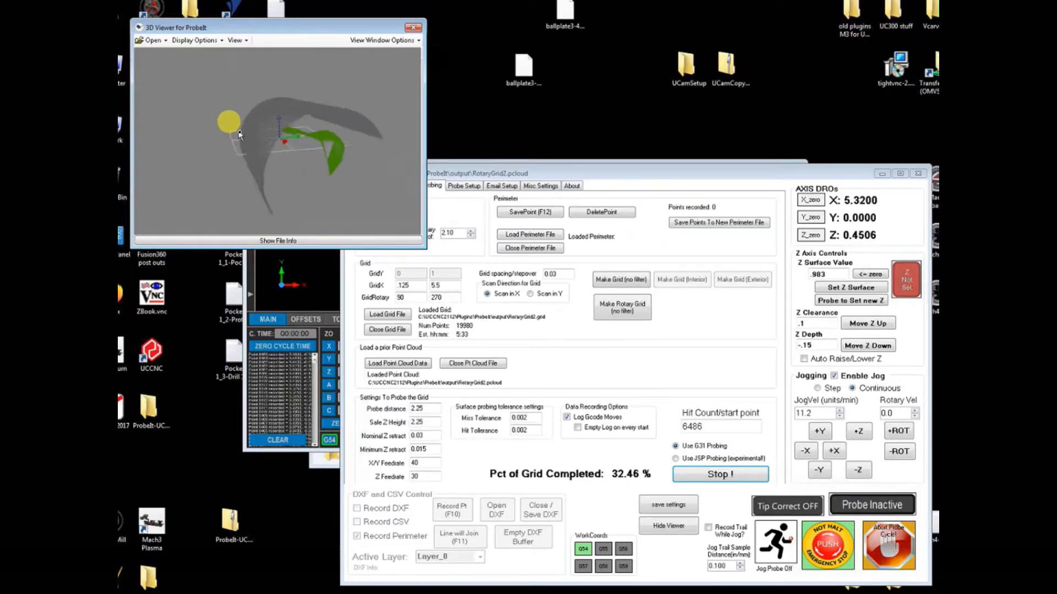
{"action": "left_click", "coordinate": [383, 40]}
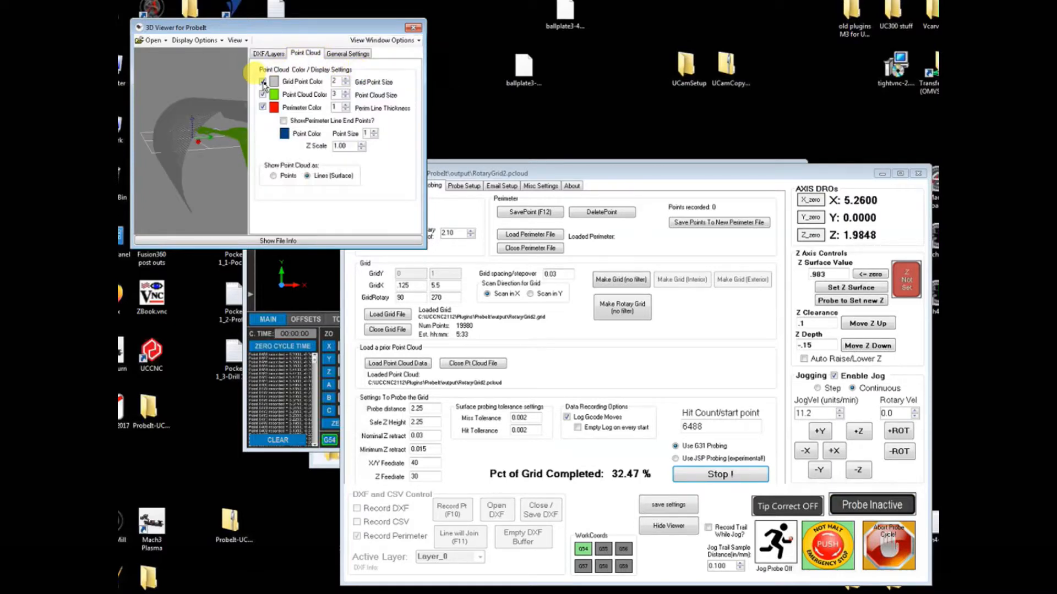
{"action": "left_click", "coordinate": [263, 80]}
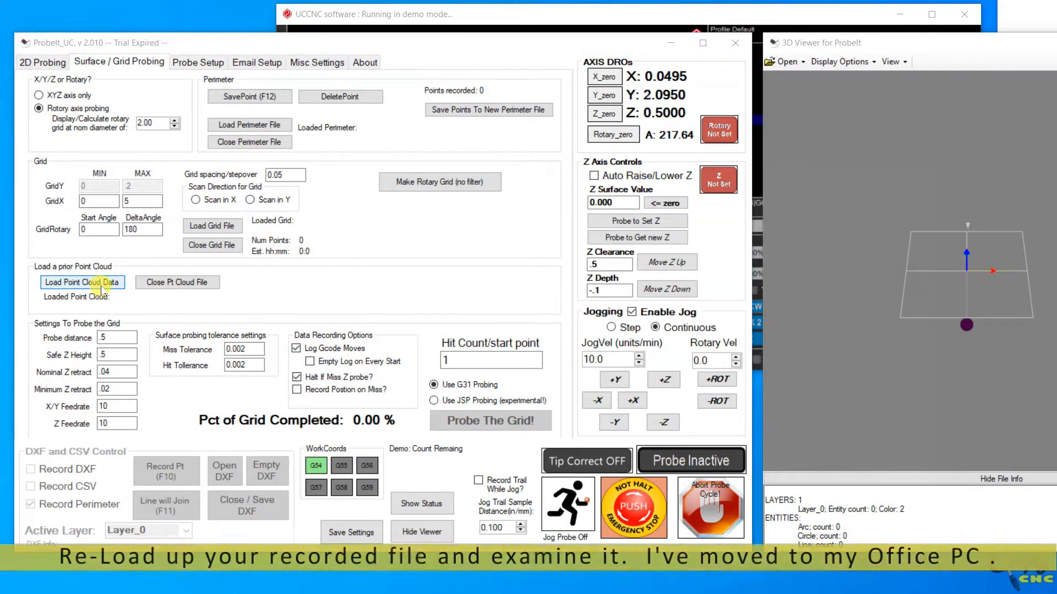
Step: Load the recorded .pcloud file from the probe tests folder into the 3D viewer
{"action": "left_click", "coordinate": [82, 282]}
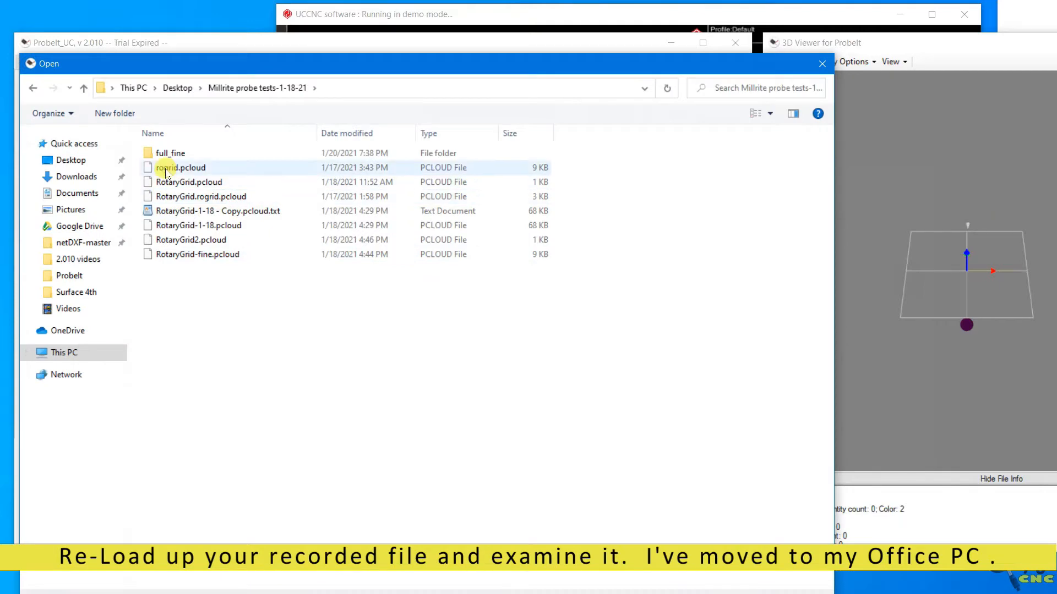
{"action": "double_click", "coordinate": [170, 152]}
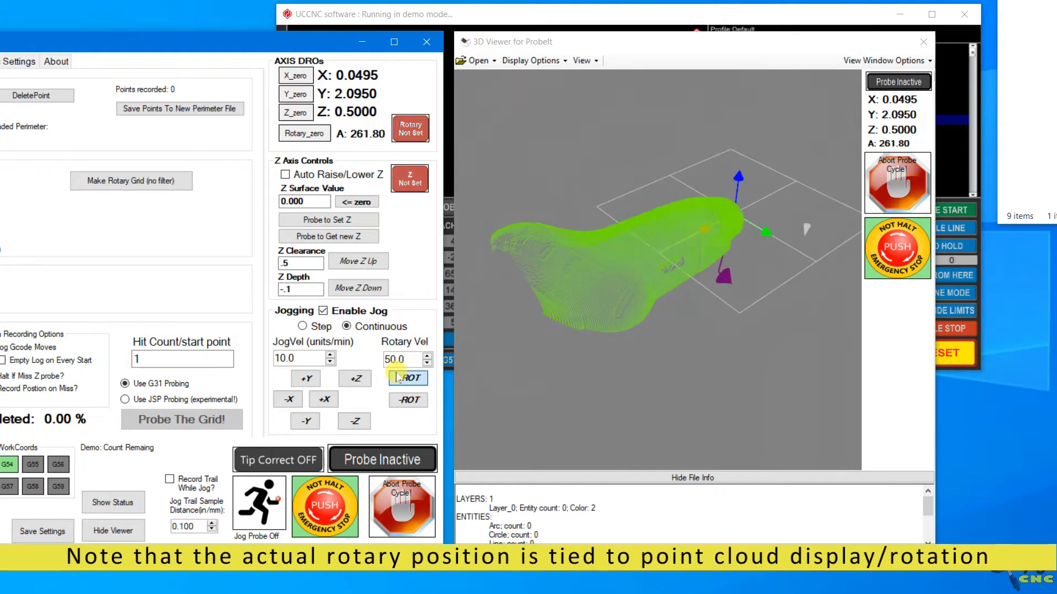
Step: Jog the rotary axis forward with +ROT and orbit the handle point cloud
{"action": "left_click", "coordinate": [407, 377]}
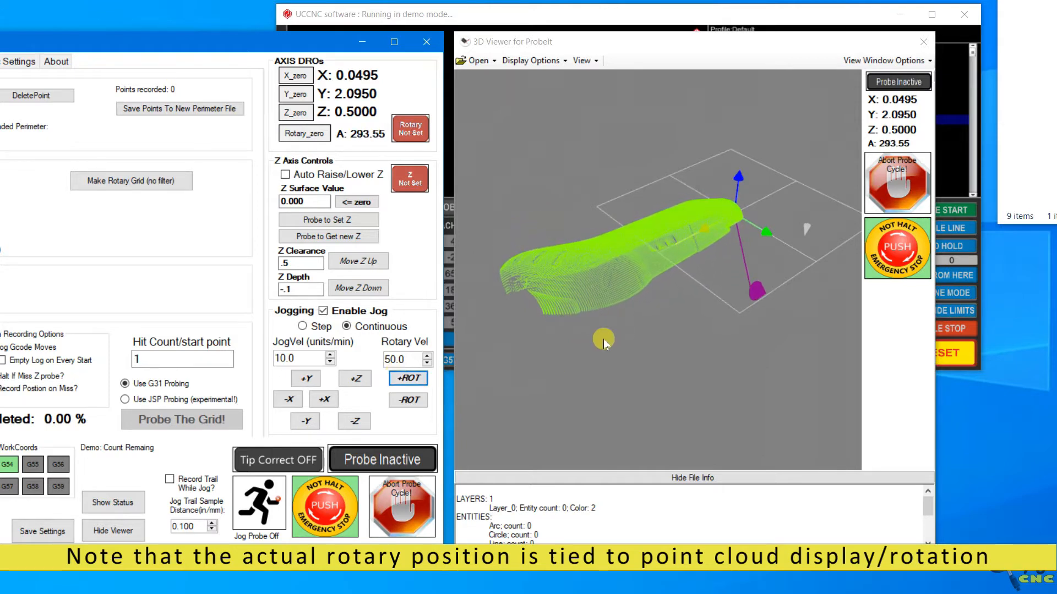
{"action": "left_click_drag", "start_coordinate": [604, 343], "coordinate": [786, 361]}
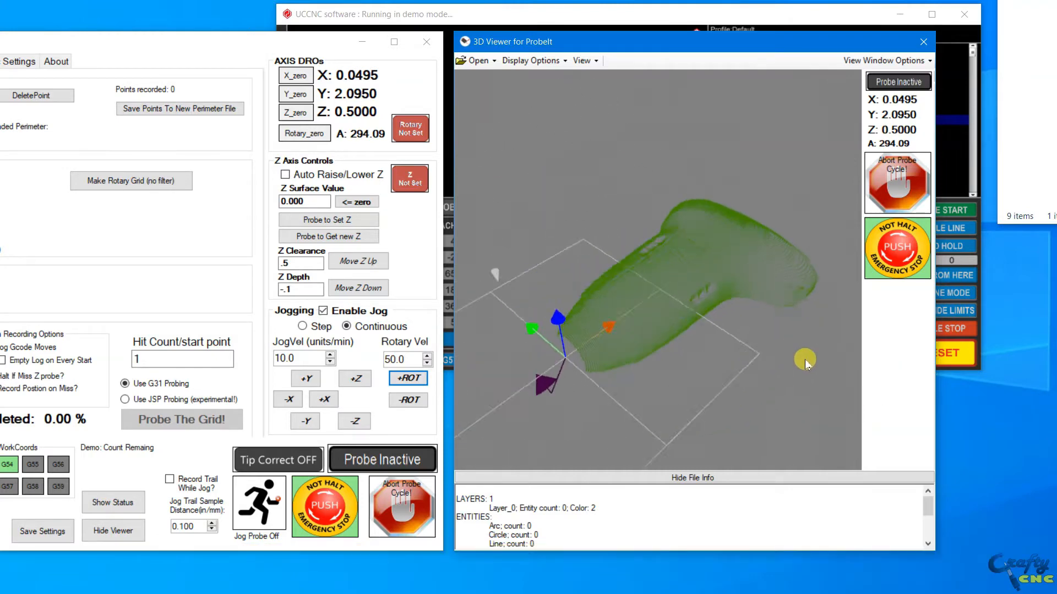
{"action": "left_click_drag", "start_coordinate": [806, 359], "coordinate": [659, 344]}
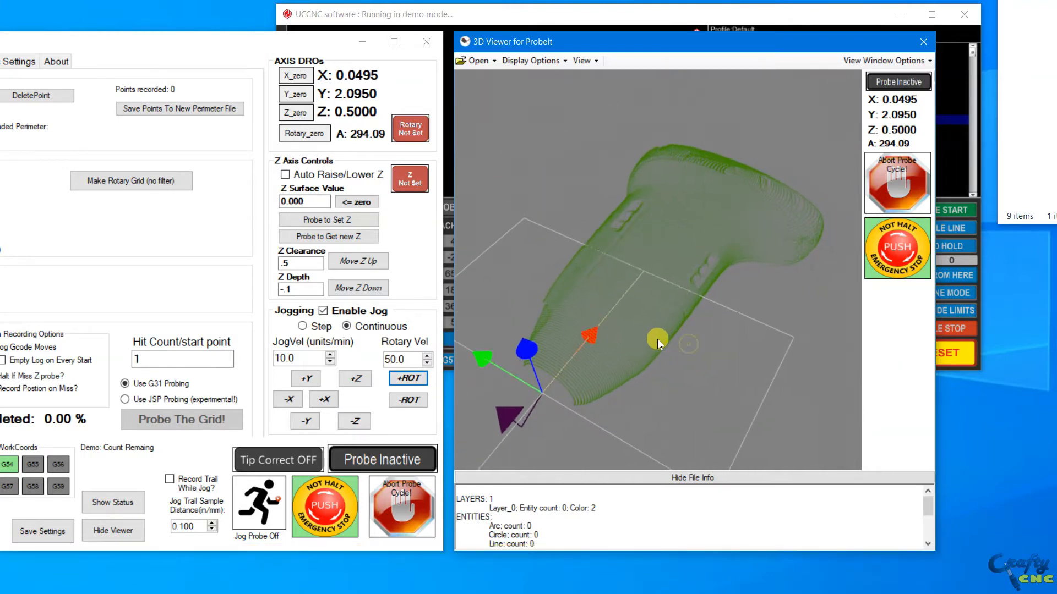
Step: Jog the rotary axis backward with -ROT until A reads about 330.51, then inspect the handle shape
{"action": "left_click", "coordinate": [408, 399]}
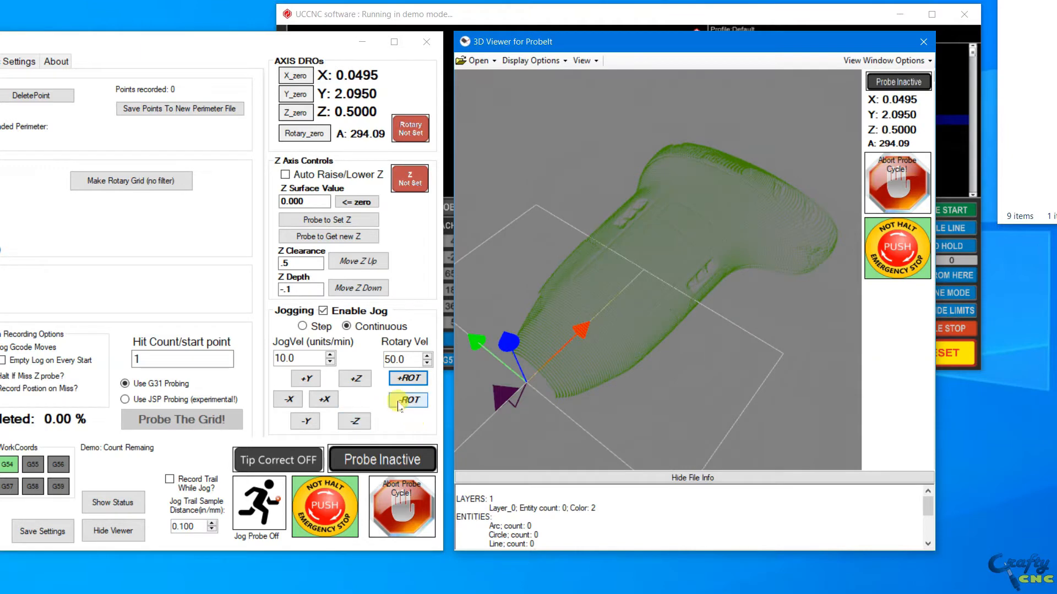
{"action": "left_click", "coordinate": [407, 399]}
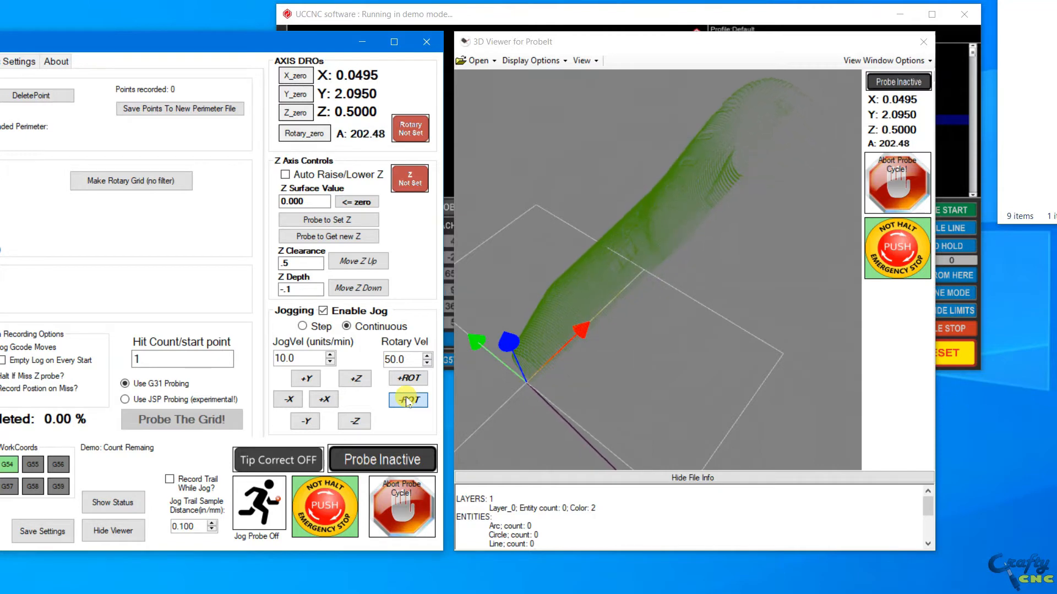
{"action": "left_click", "coordinate": [407, 401]}
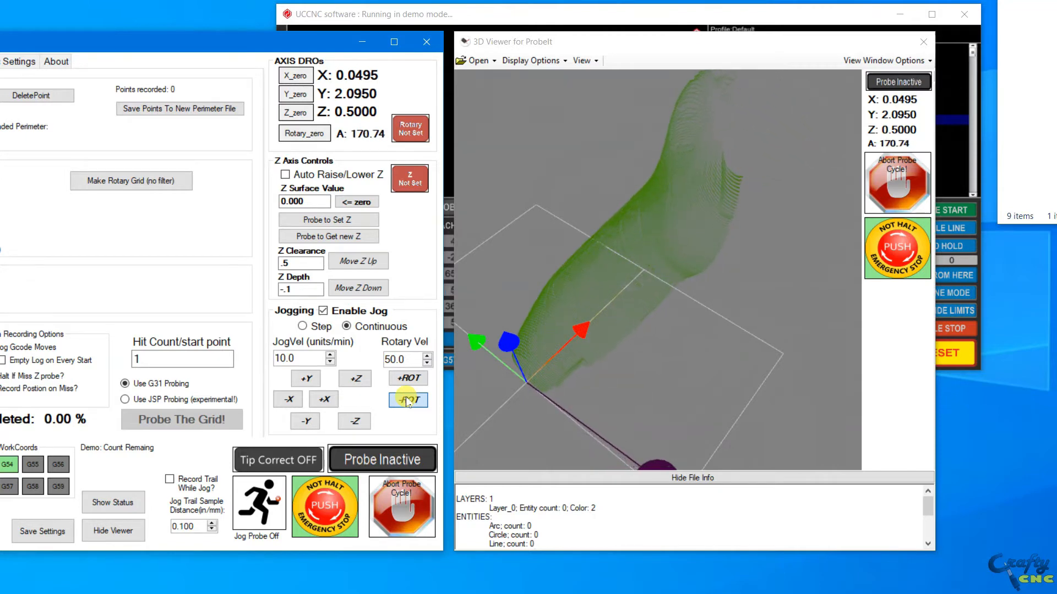
{"action": "left_click", "coordinate": [407, 399]}
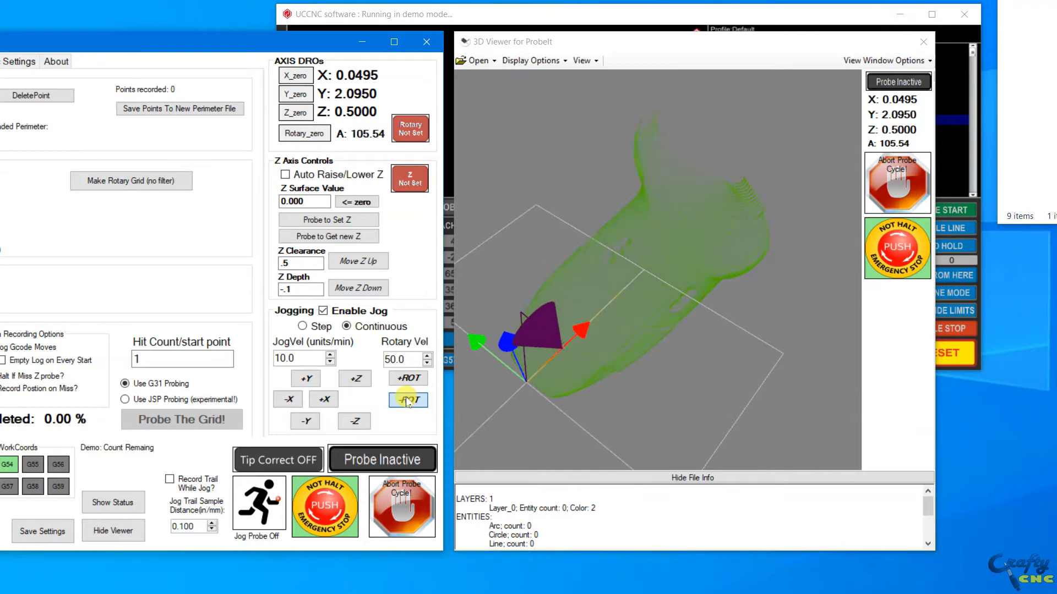
{"action": "left_click", "coordinate": [407, 400]}
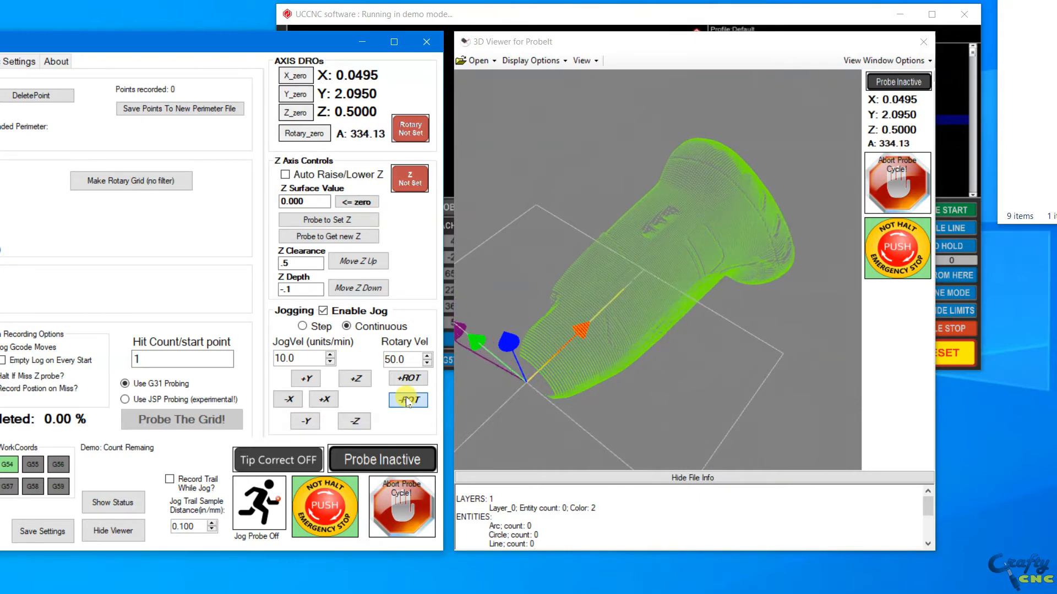
{"action": "left_click", "coordinate": [407, 400]}
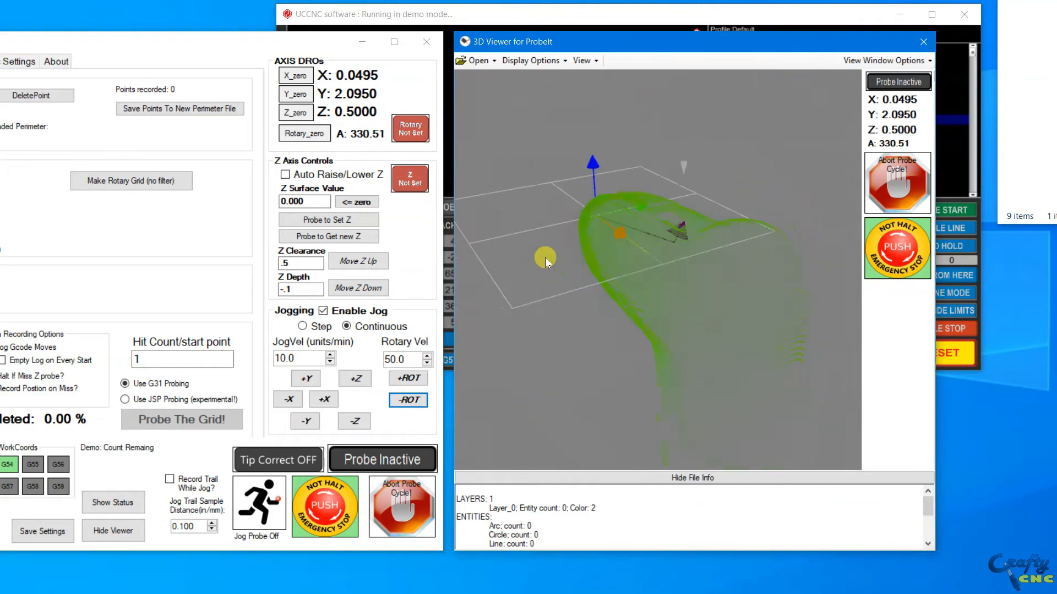
{"action": "left_click_drag", "start_coordinate": [546, 263], "coordinate": [597, 267]}
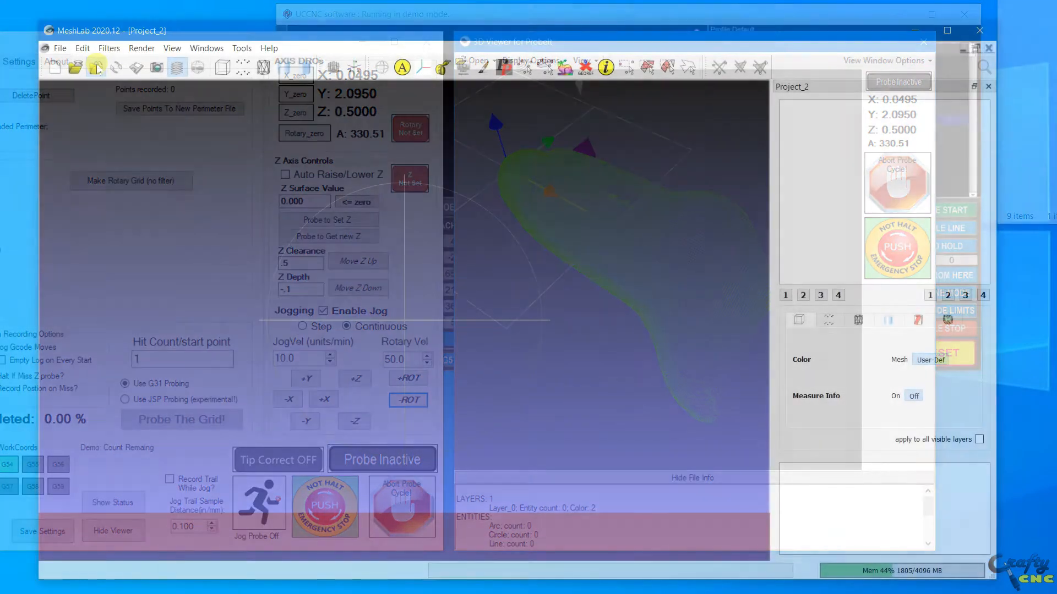
Step: Import RotaryGrid2.pcloud - Copy.txt with the right separator, giving a 19,980-vertex handle cloud
{"action": "left_click", "coordinate": [75, 68]}
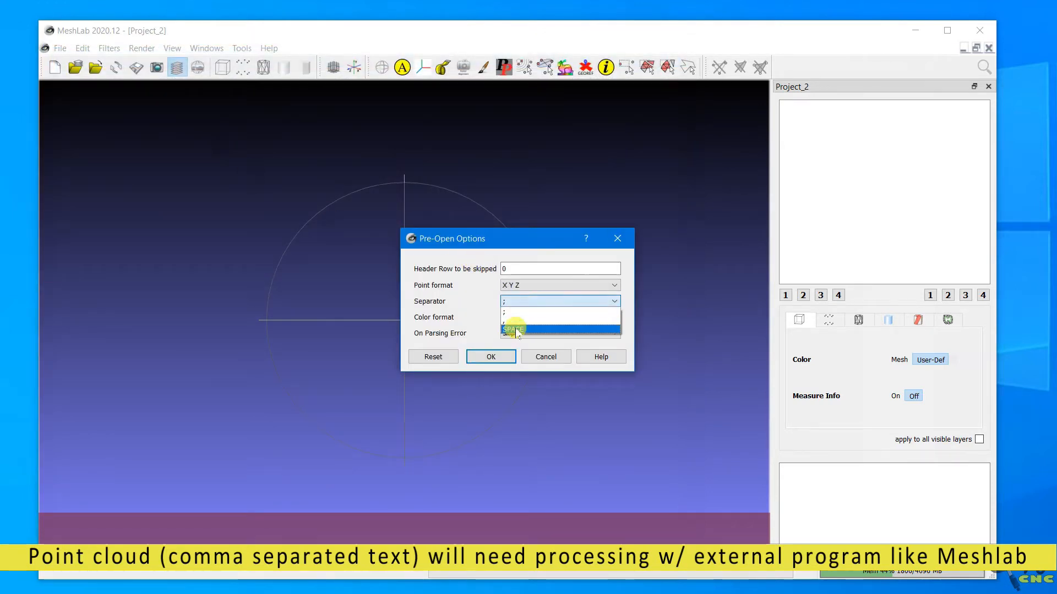
{"action": "left_click", "coordinate": [490, 356]}
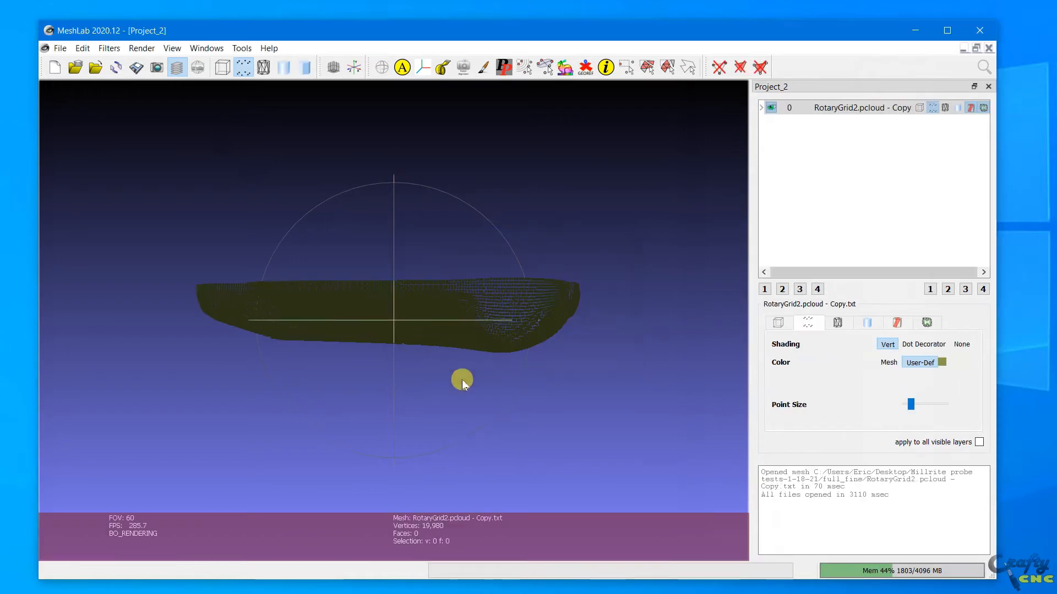
{"action": "left_click_drag", "start_coordinate": [462, 380], "coordinate": [409, 296]}
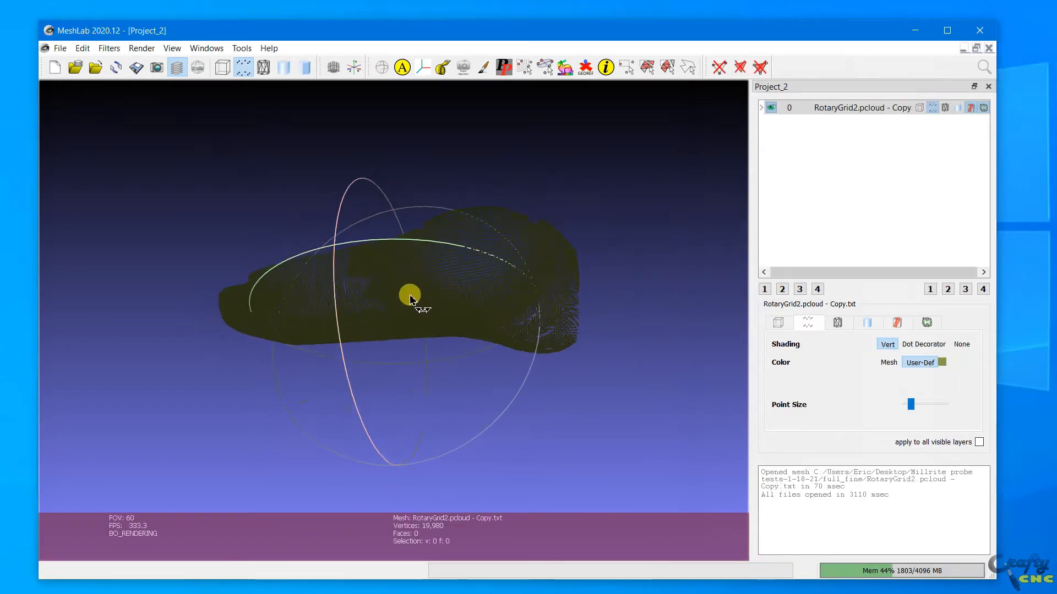
{"action": "left_click_drag", "start_coordinate": [409, 296], "coordinate": [246, 435]}
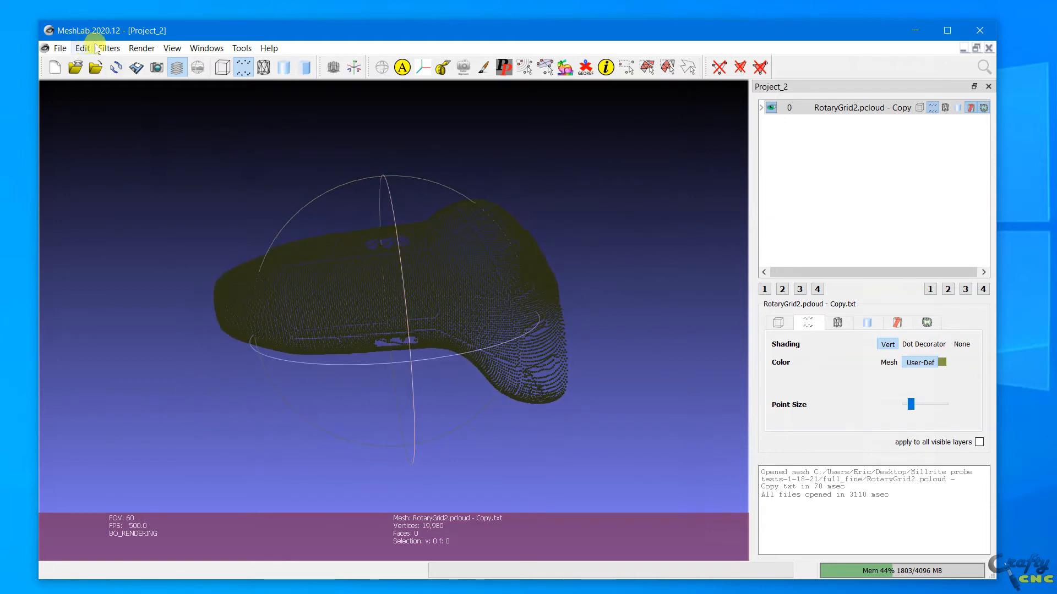
Step: Compute normals for point sets with Neighbour num 60, preview the shading, and apply
{"action": "left_click", "coordinate": [109, 48]}
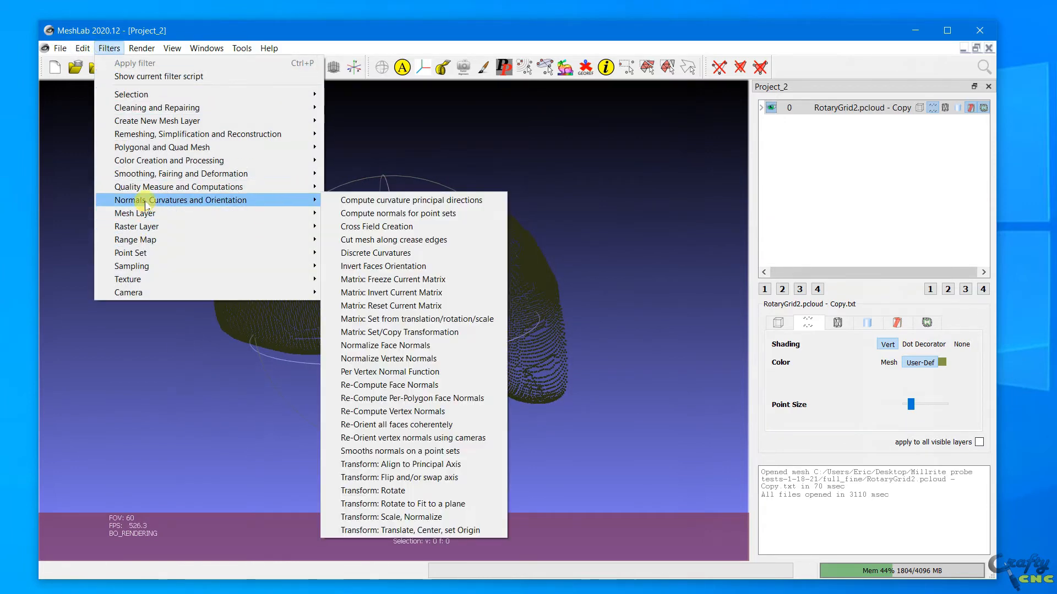
{"action": "left_click", "coordinate": [397, 212]}
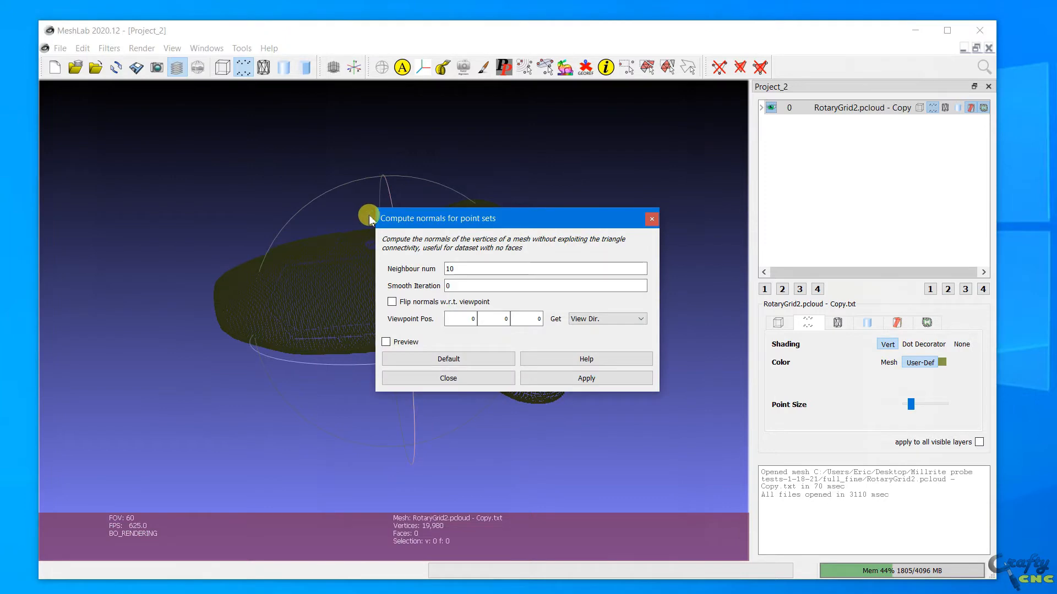
{"action": "left_click", "coordinate": [545, 269]}
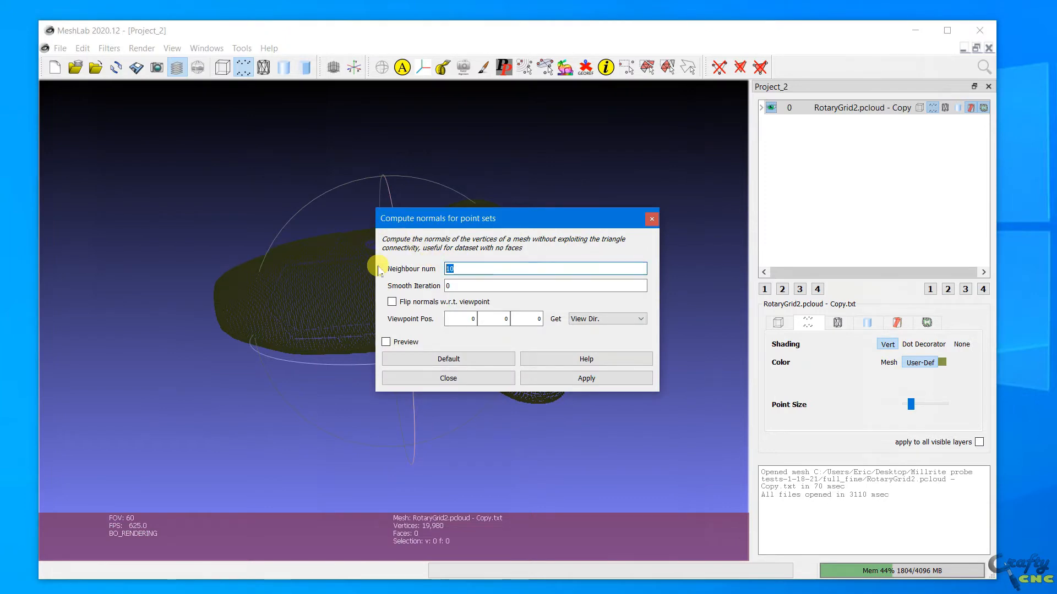
{"action": "type", "text": "60"}
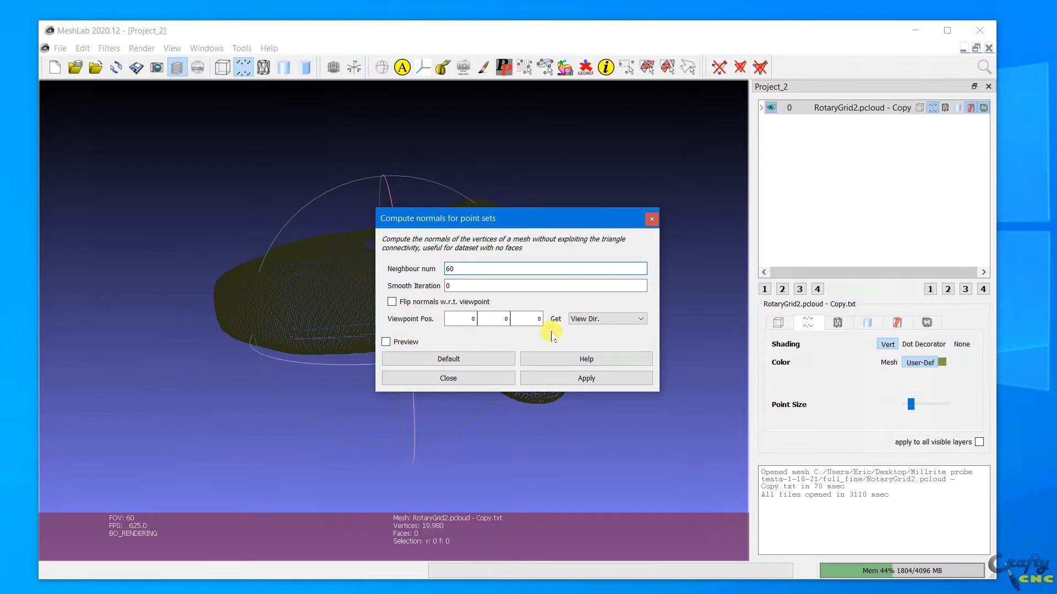
{"action": "left_click", "coordinate": [387, 342]}
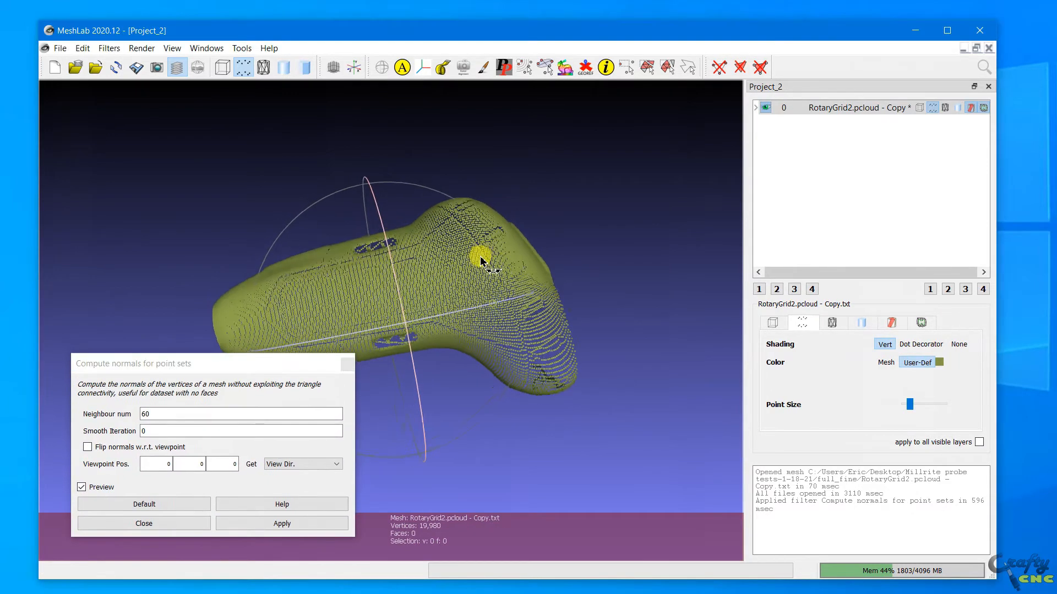
{"action": "left_click_drag", "start_coordinate": [482, 262], "coordinate": [368, 304]}
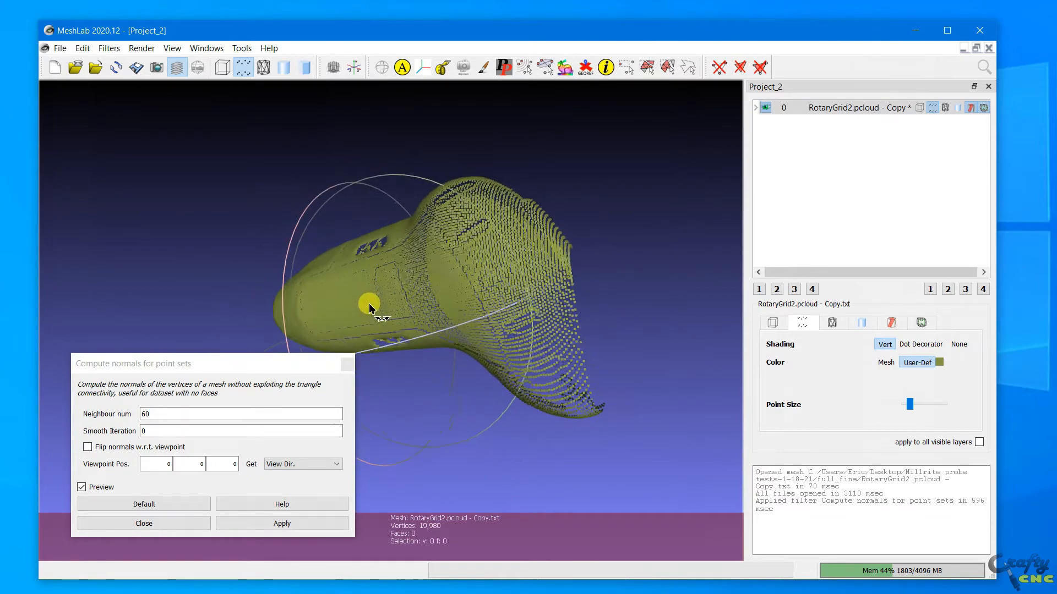
{"action": "left_click_drag", "start_coordinate": [368, 304], "coordinate": [537, 273]}
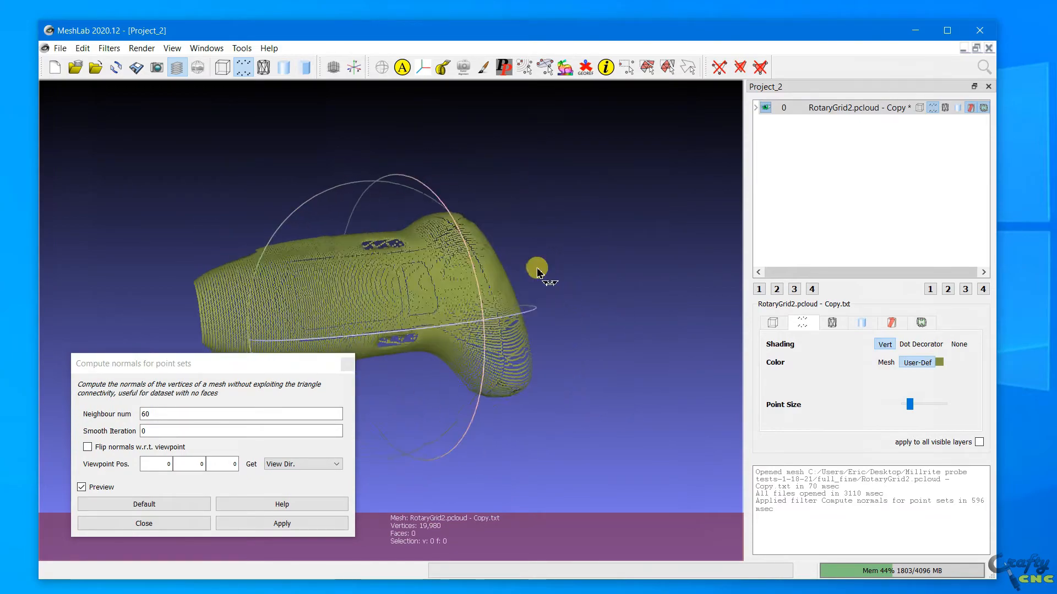
{"action": "left_click", "coordinate": [282, 523]}
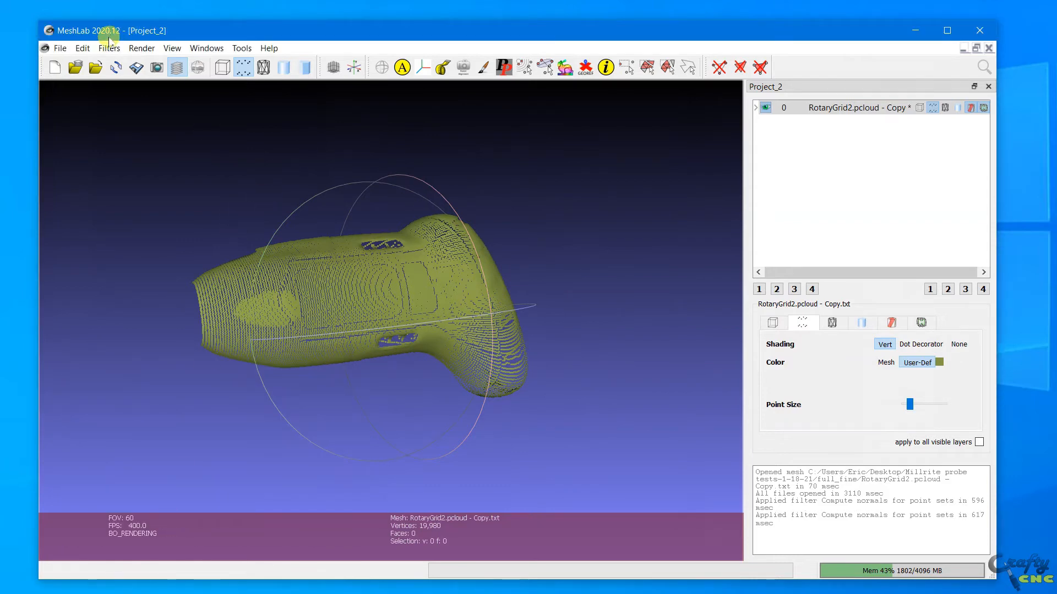
Step: Run Surface Reconstruction: Ball Pivoting with a 6% ball radius, adding 3,239 faces
{"action": "left_click", "coordinate": [109, 47]}
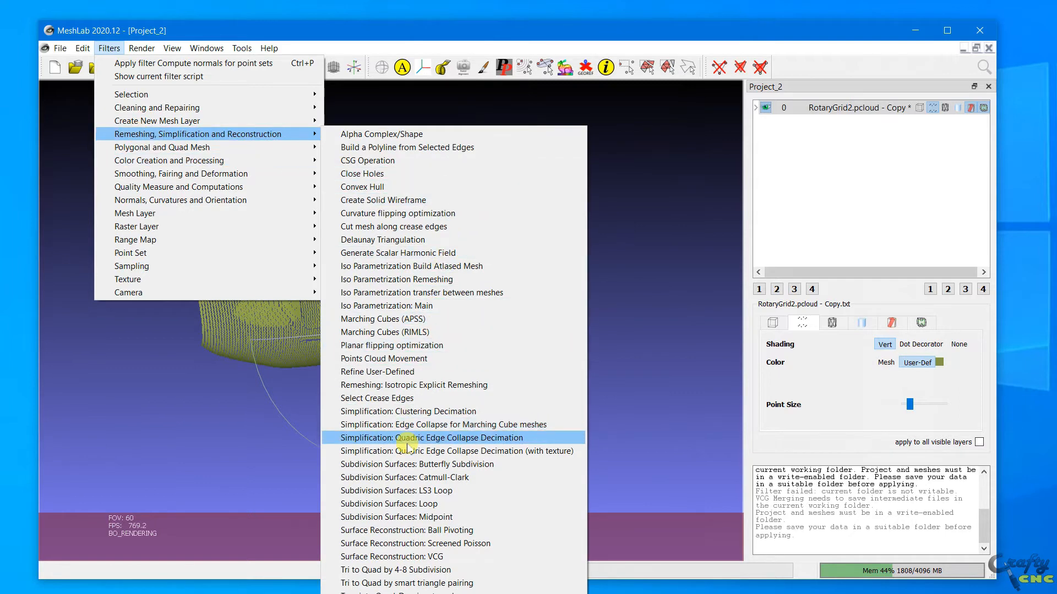
{"action": "mouse_move", "coordinate": [419, 464]}
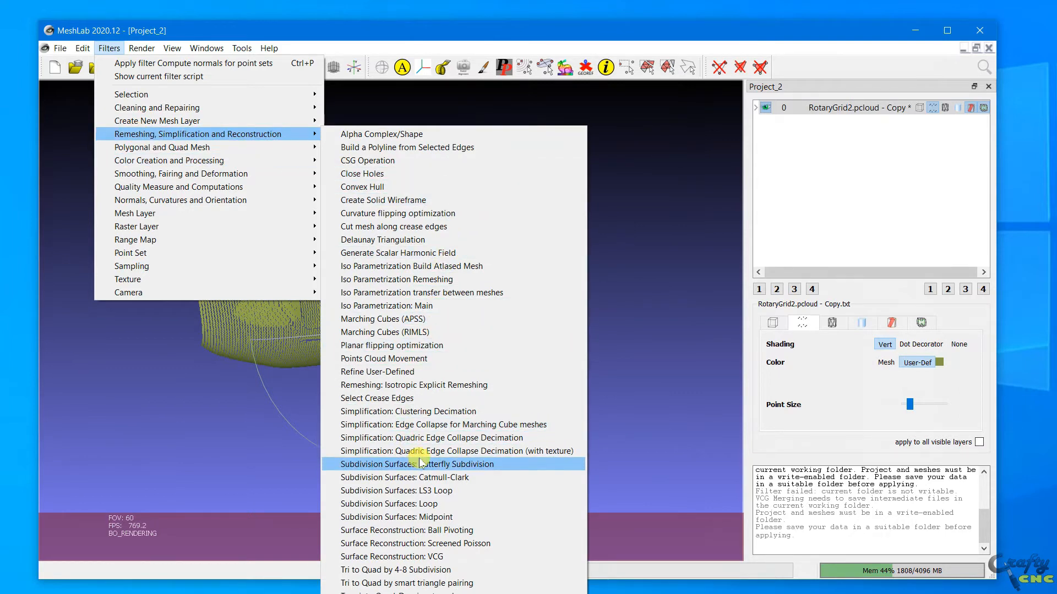
{"action": "left_click", "coordinate": [406, 531]}
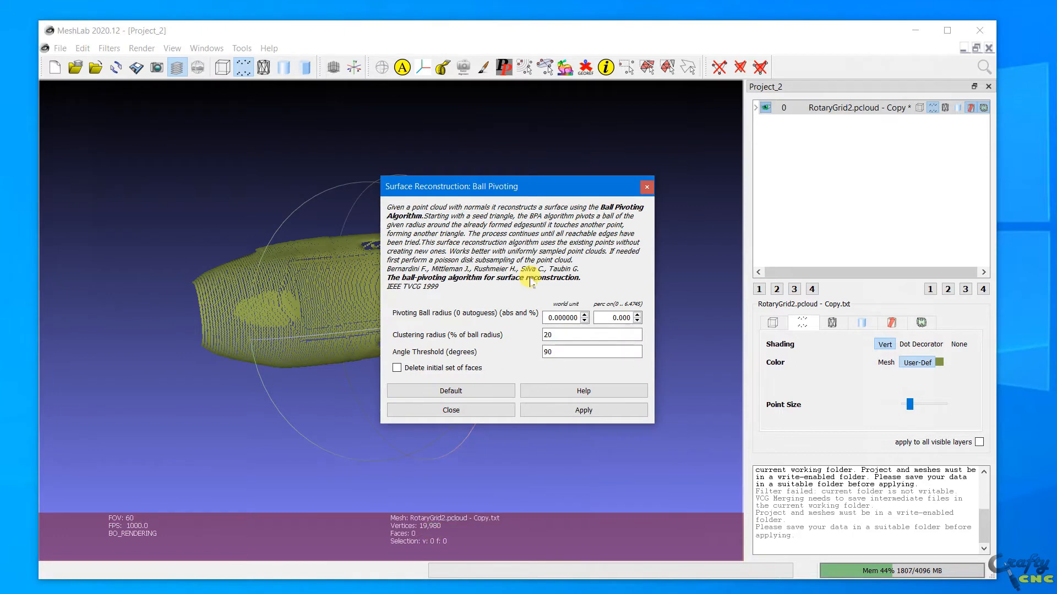
{"action": "left_click", "coordinate": [584, 314]}
{"action": "type", "text": "6.000"}
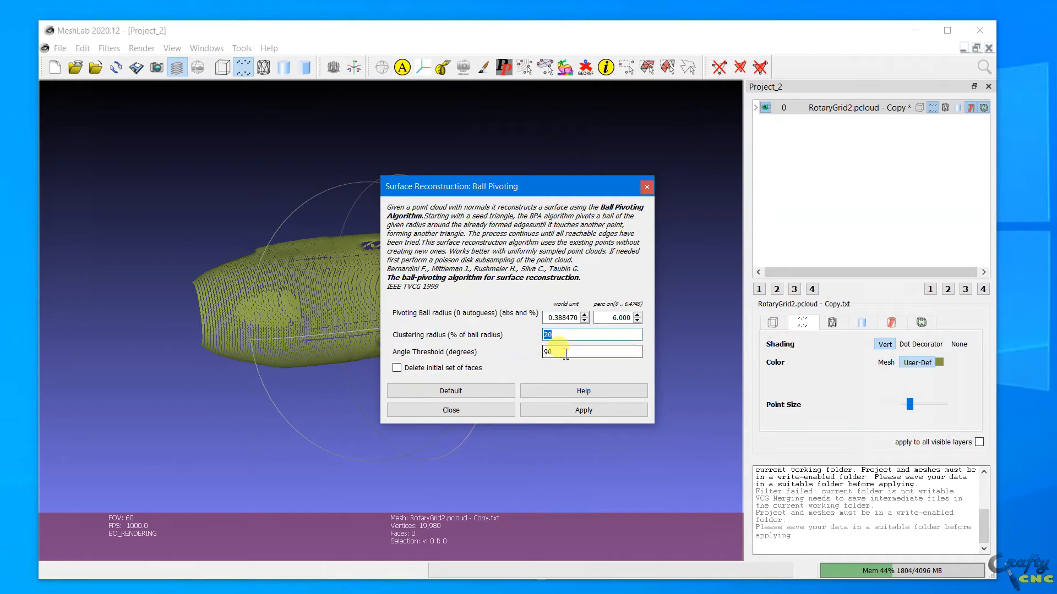
{"action": "left_click", "coordinate": [582, 409]}
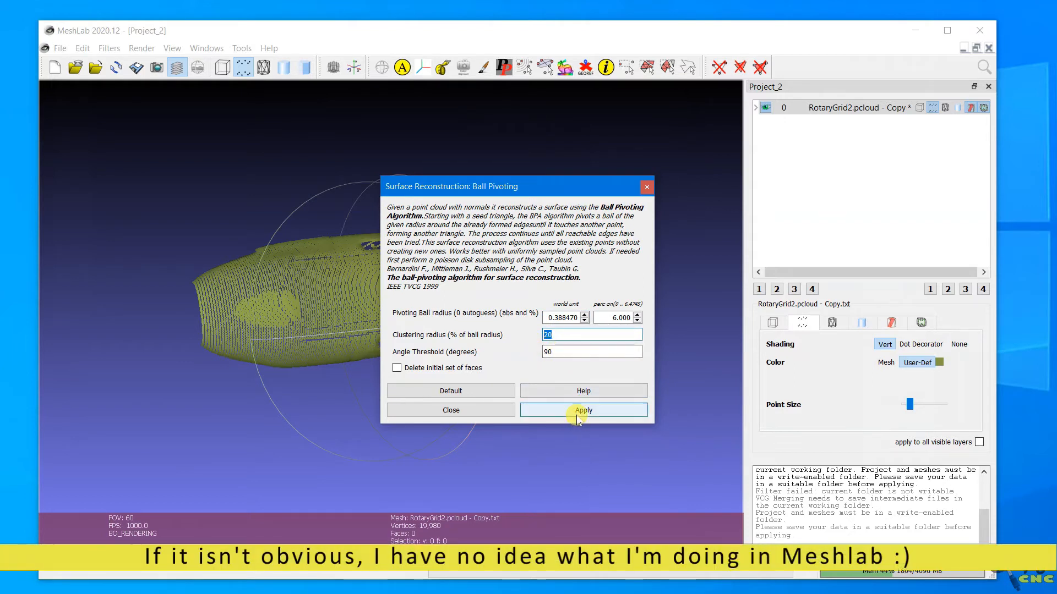
{"action": "left_click", "coordinate": [583, 410]}
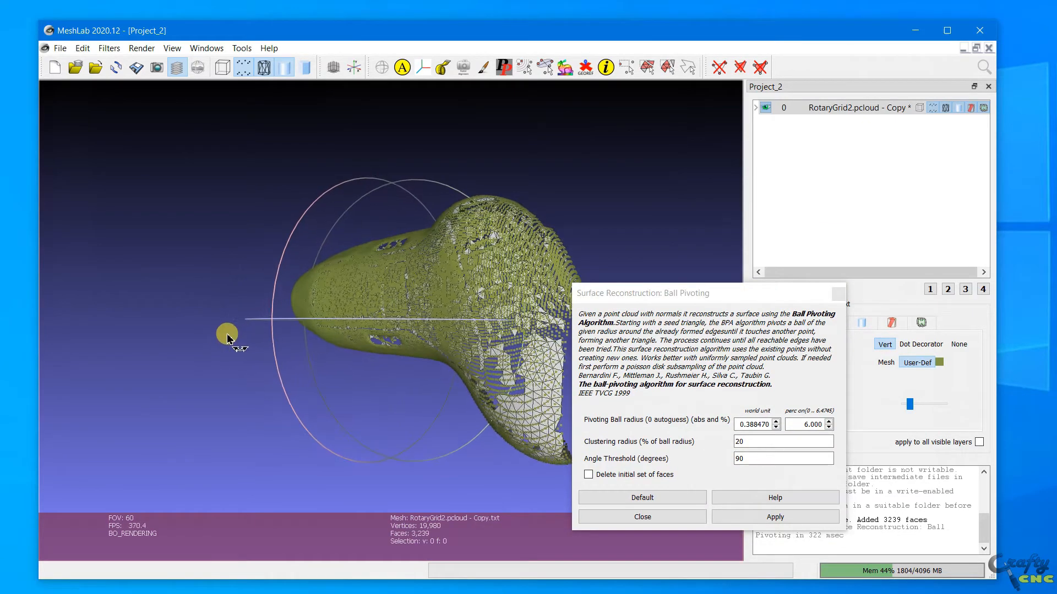
Step: Rerun ball pivoting at 1% then 2% radius, growing the handle mesh to 40,837 faces
{"action": "left_click_drag", "start_coordinate": [229, 336], "coordinate": [435, 283]}
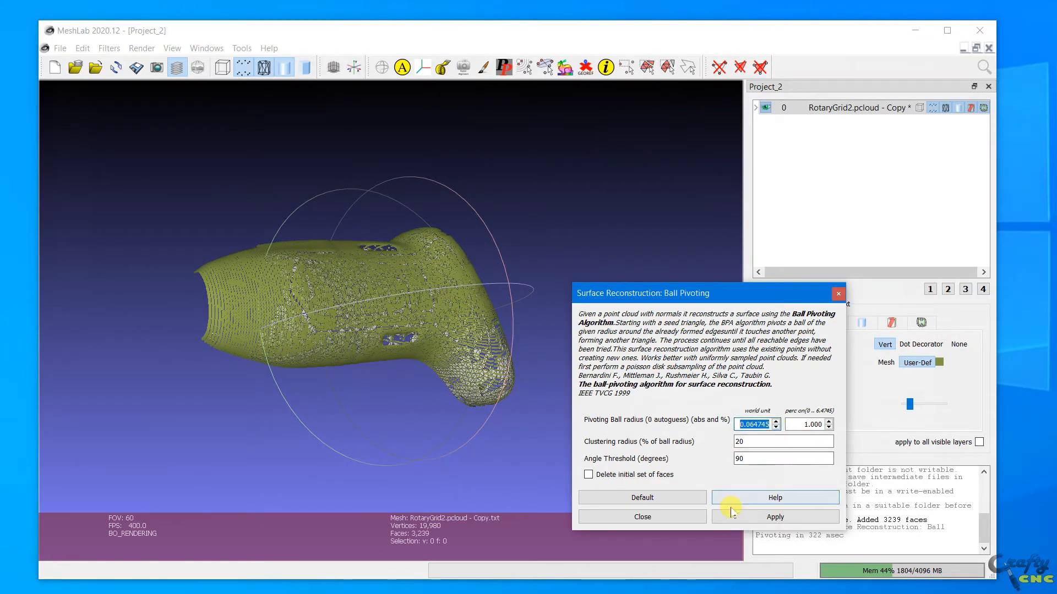
{"action": "left_click", "coordinate": [774, 517]}
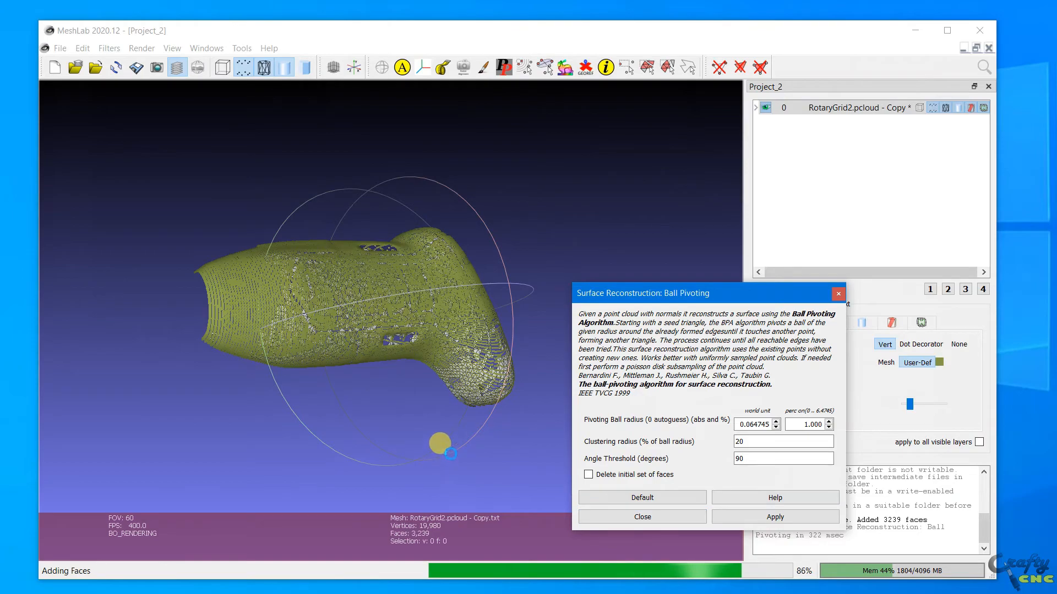
{"action": "left_click", "coordinate": [774, 516]}
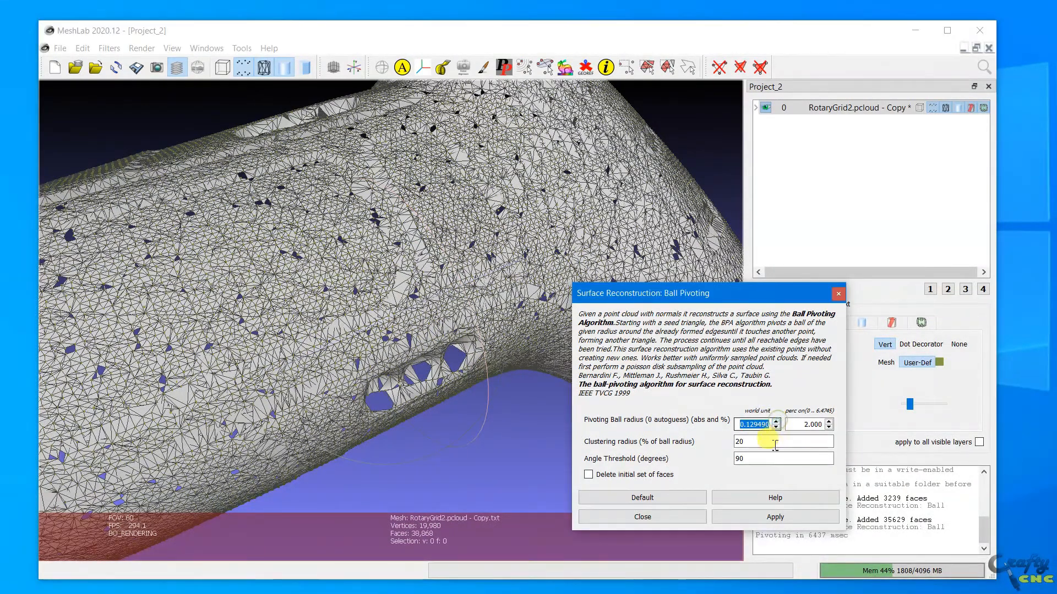
{"action": "left_click", "coordinate": [774, 516]}
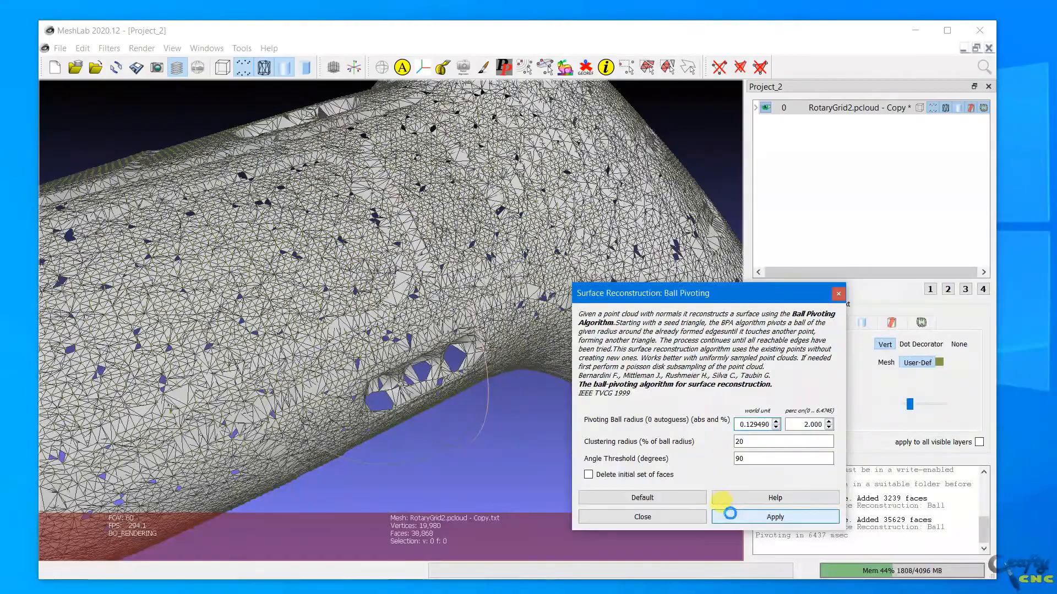
{"action": "left_click", "coordinate": [774, 517]}
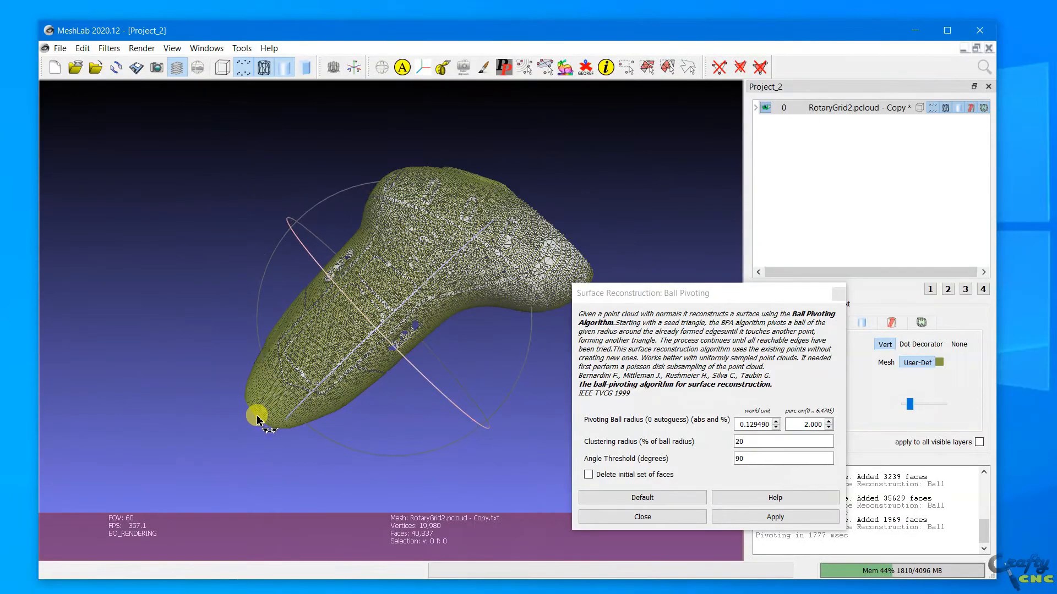
Step: Hide the points and orbit the reconstructed handle to inspect its mesh surface and edges
{"action": "left_click_drag", "start_coordinate": [257, 422], "coordinate": [394, 324]}
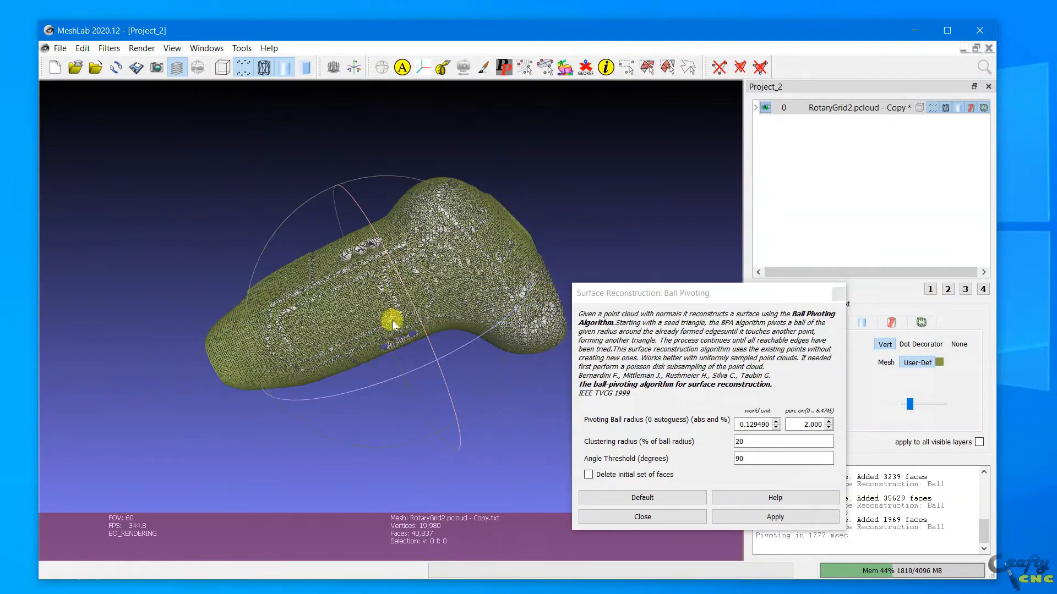
{"action": "left_click_drag", "start_coordinate": [391, 326], "coordinate": [547, 166]}
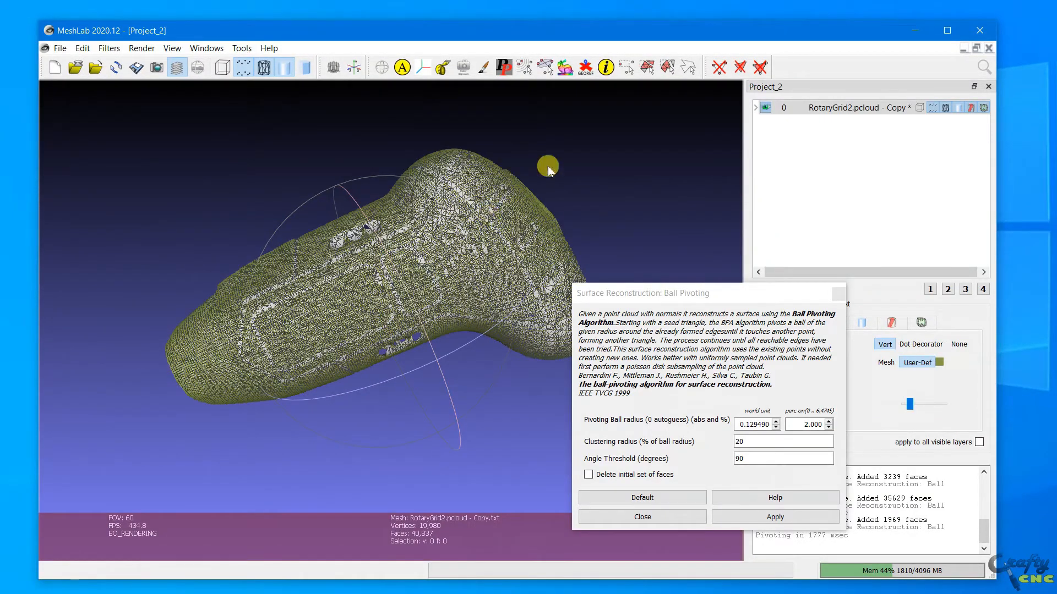
{"action": "left_click", "coordinate": [244, 67]}
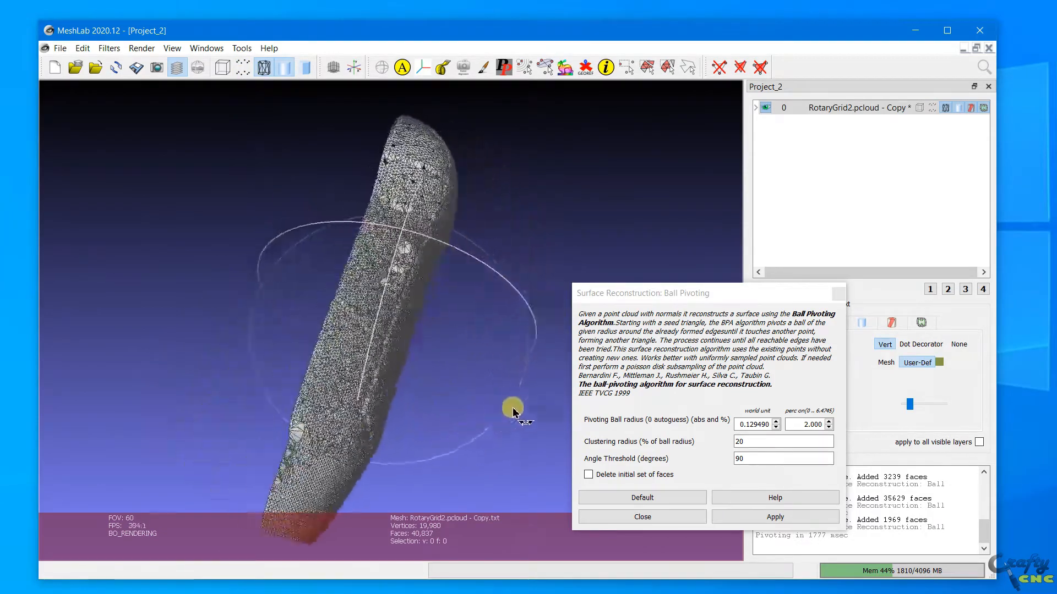
{"action": "left_click_drag", "start_coordinate": [512, 410], "coordinate": [295, 115]}
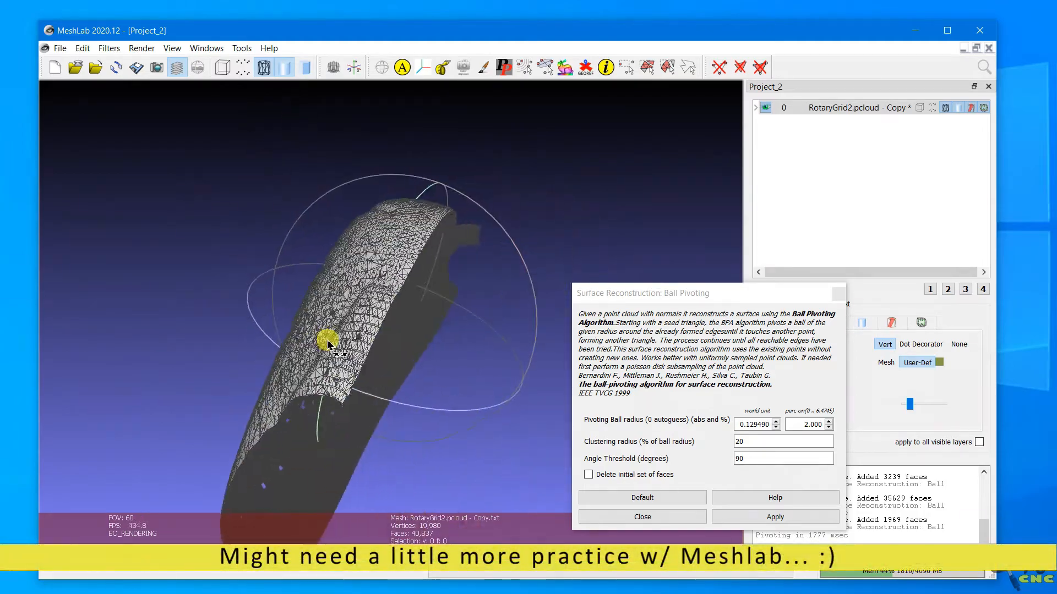
{"action": "left_click_drag", "start_coordinate": [327, 340], "coordinate": [437, 473]}
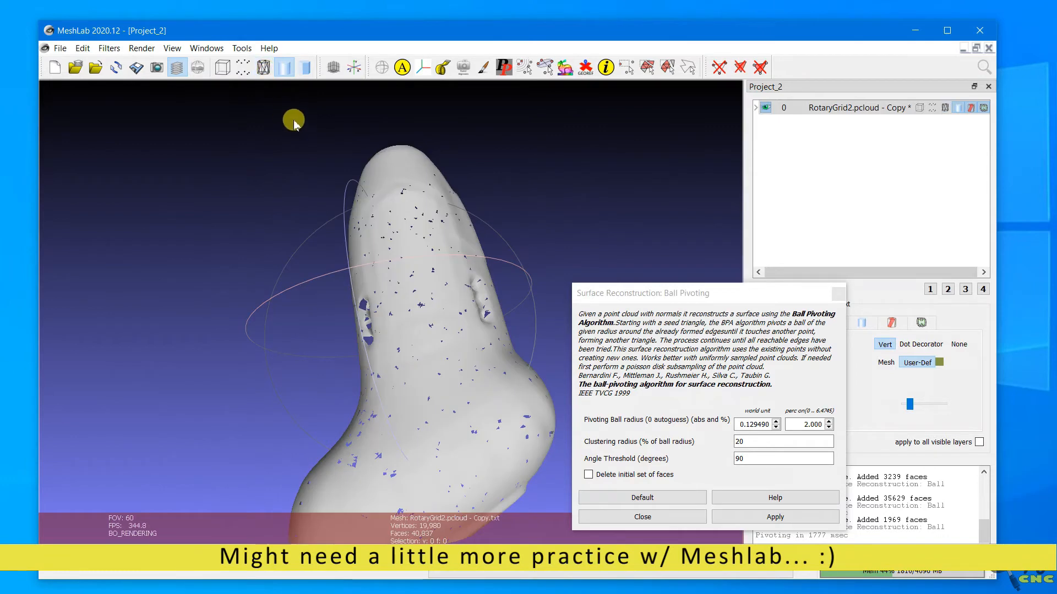
Step: Inspect the smooth-shaded handle from several sides, return to wireframe and close the Ball Pivoting dialog
{"action": "left_click_drag", "start_coordinate": [293, 120], "coordinate": [349, 362]}
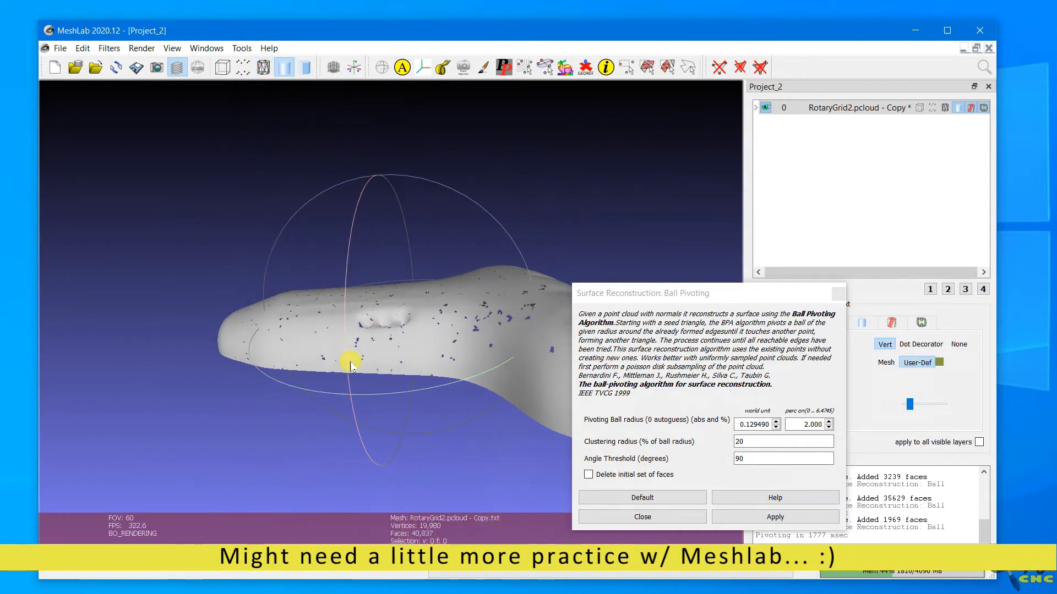
{"action": "left_click_drag", "start_coordinate": [350, 364], "coordinate": [466, 448]}
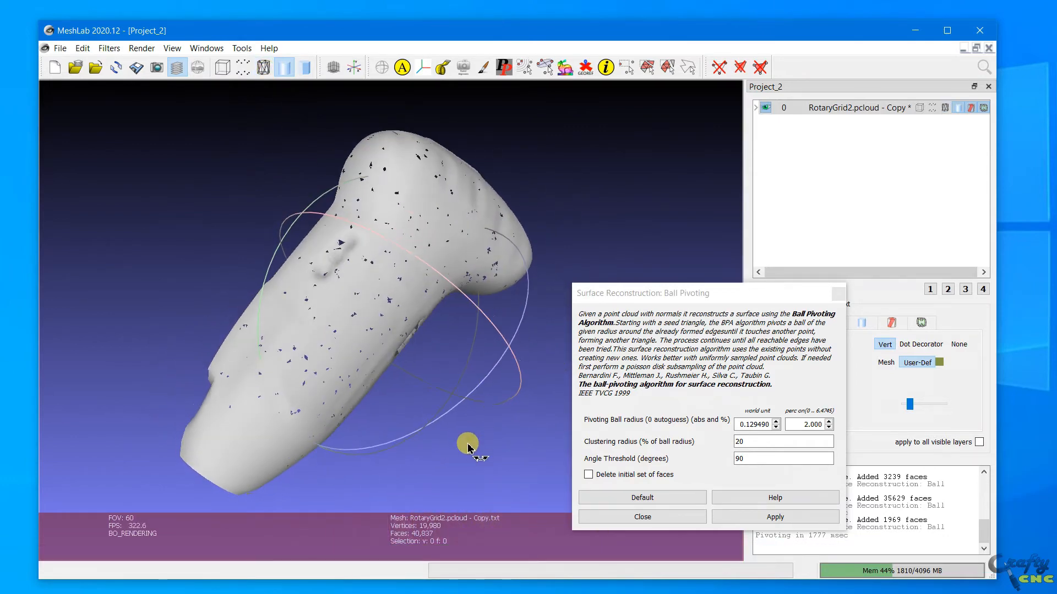
{"action": "left_click_drag", "start_coordinate": [469, 445], "coordinate": [407, 394]}
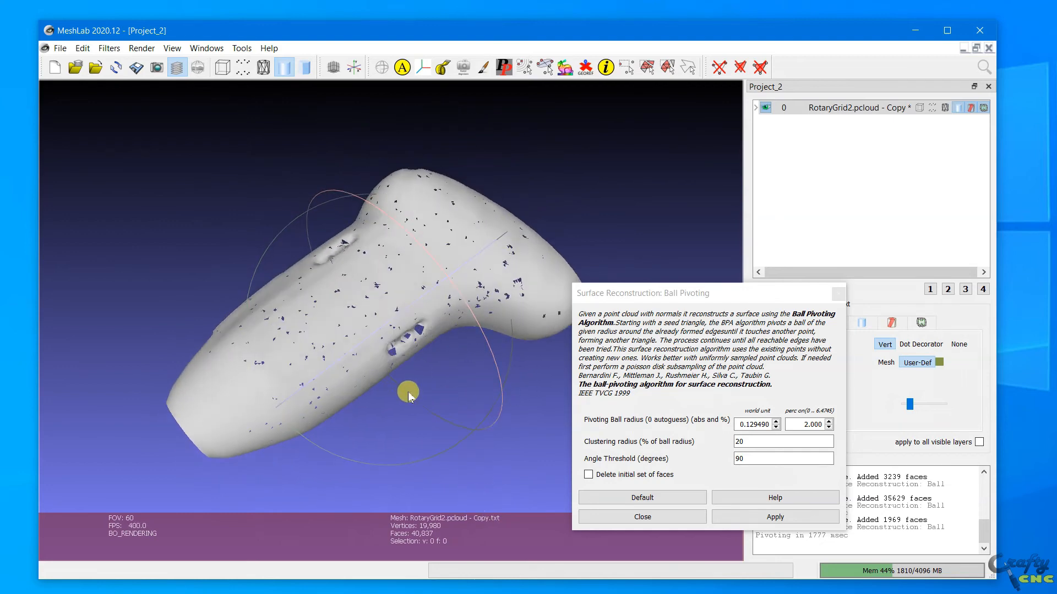
{"action": "left_click", "coordinate": [242, 68]}
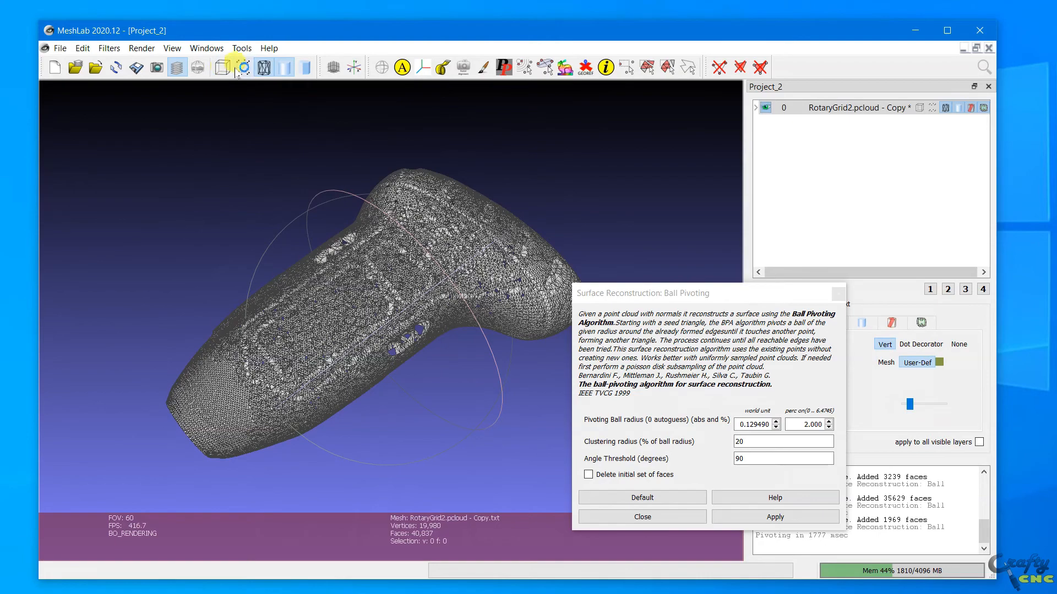
{"action": "left_click", "coordinate": [641, 517]}
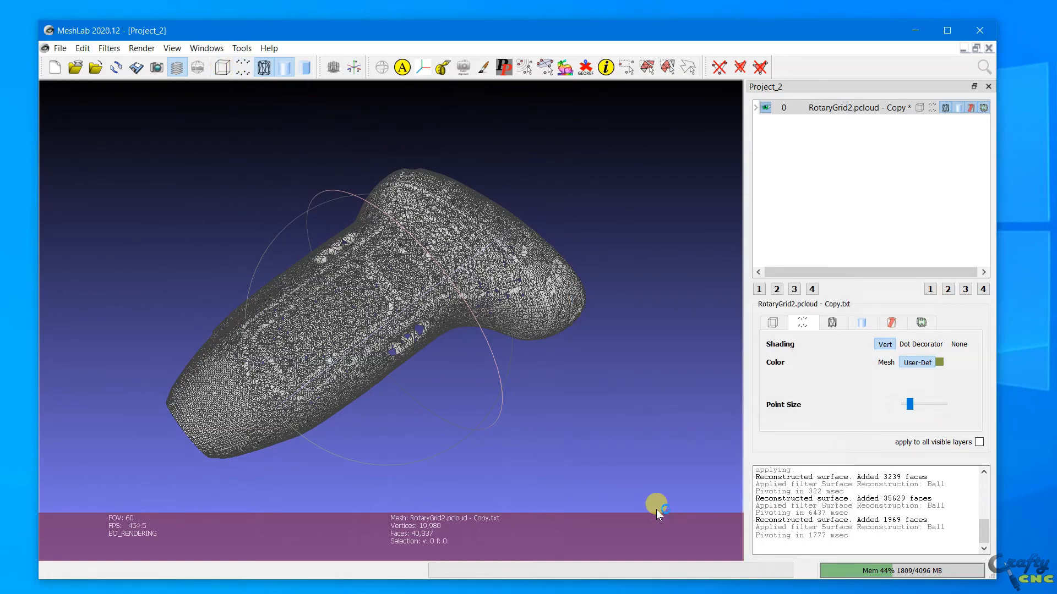